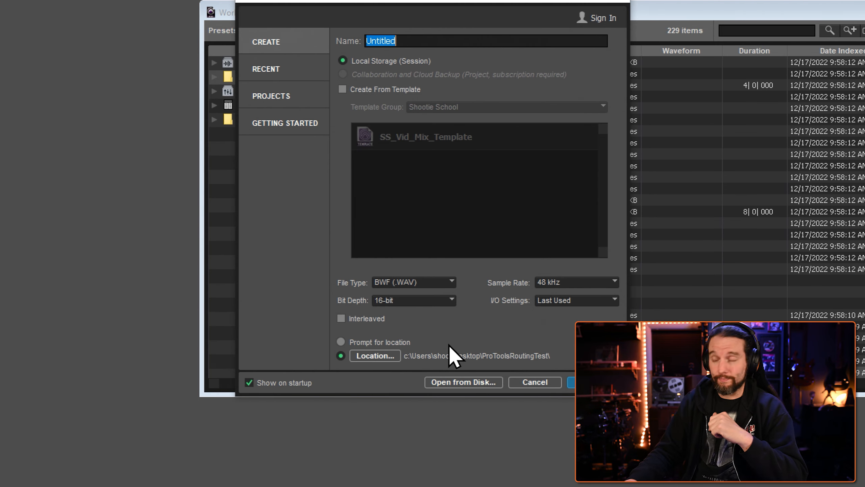
Open the empty 'EZD3 and Pro Tools' session from the Dashboard and bring up the Track menu
click(575, 382)
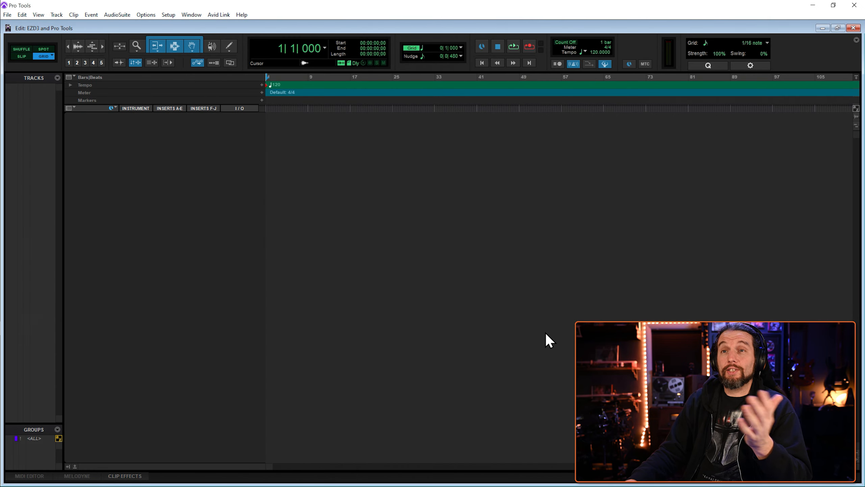
mouse_move(219, 294)
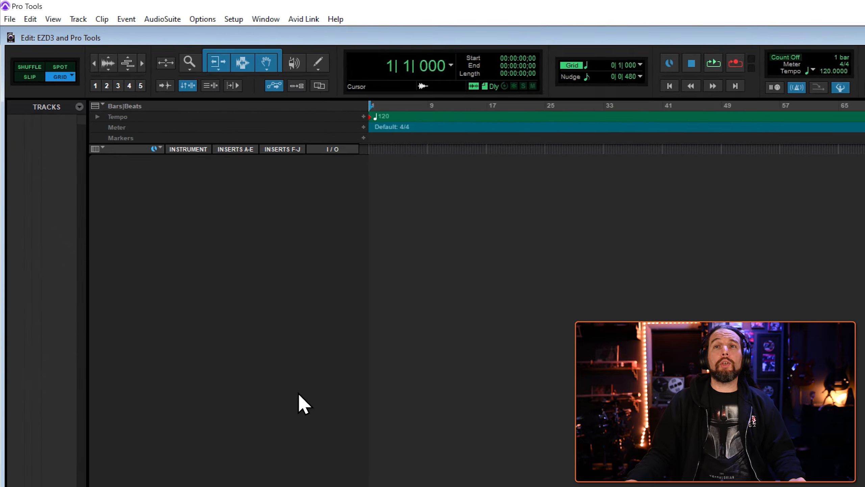
click(77, 19)
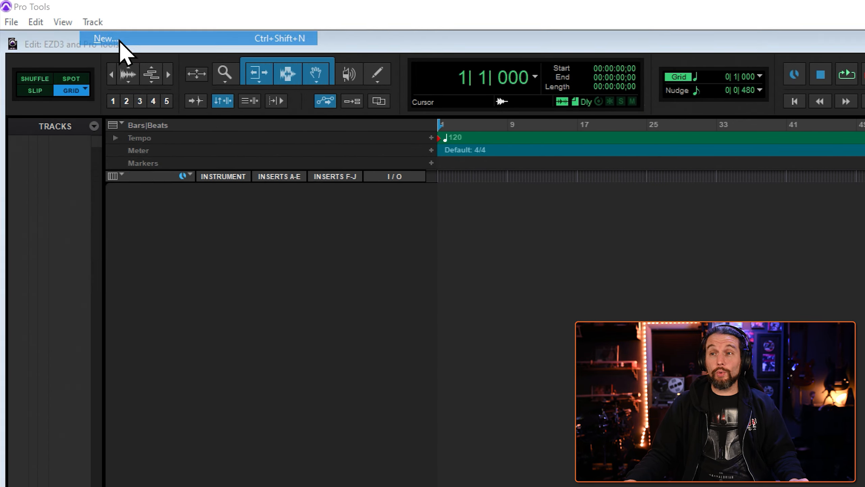
Fill in the New Tracks dialog for one Stereo Instrument Track named 'EZD3'
click(104, 37)
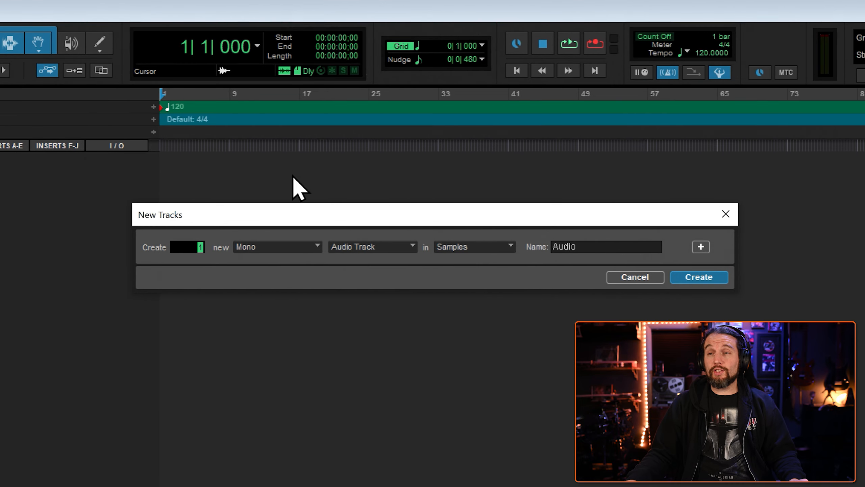
mouse_move(513, 295)
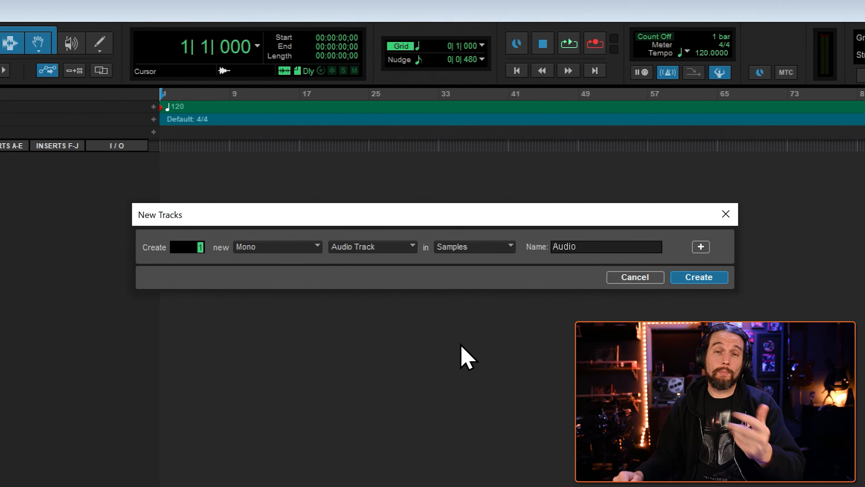
mouse_move(270, 232)
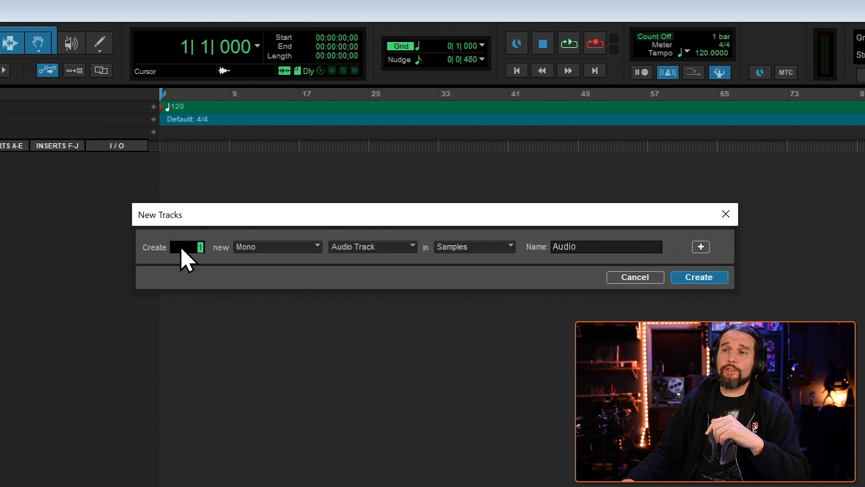
mouse_move(302, 285)
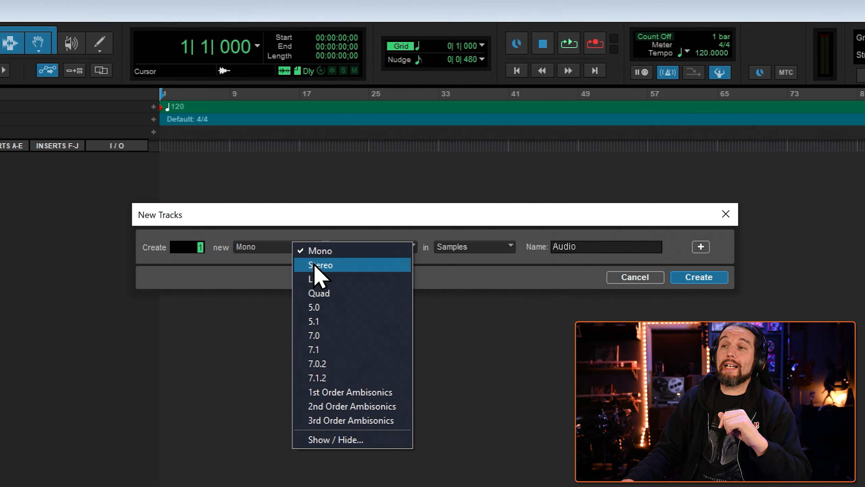
mouse_move(362, 282)
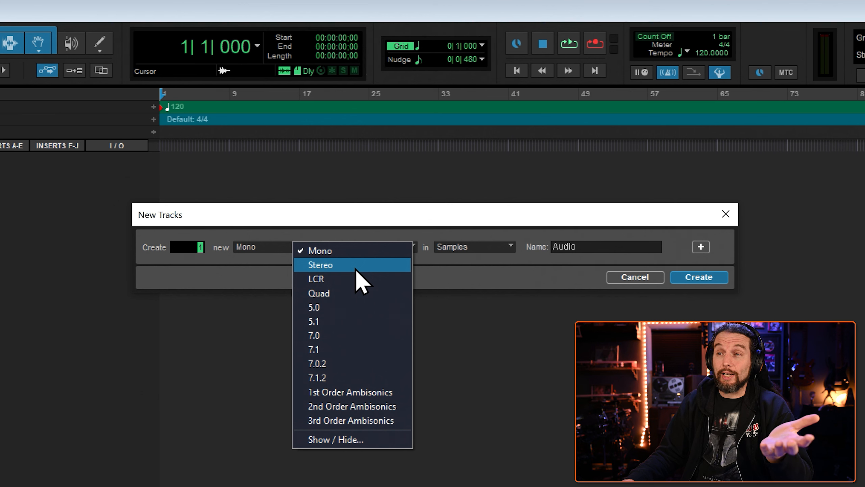
click(319, 265)
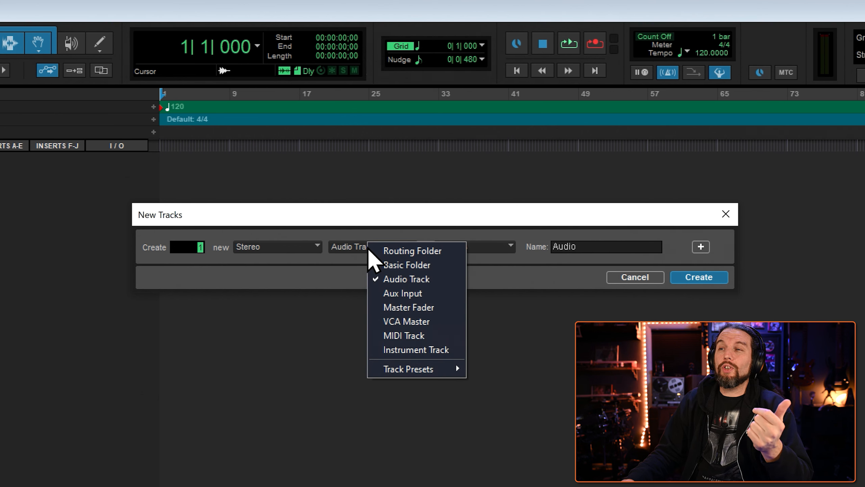
mouse_move(417, 351)
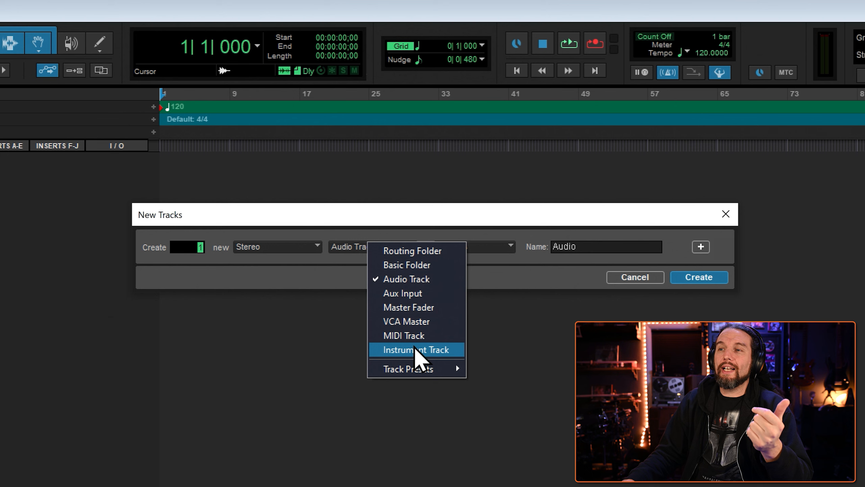
click(416, 349)
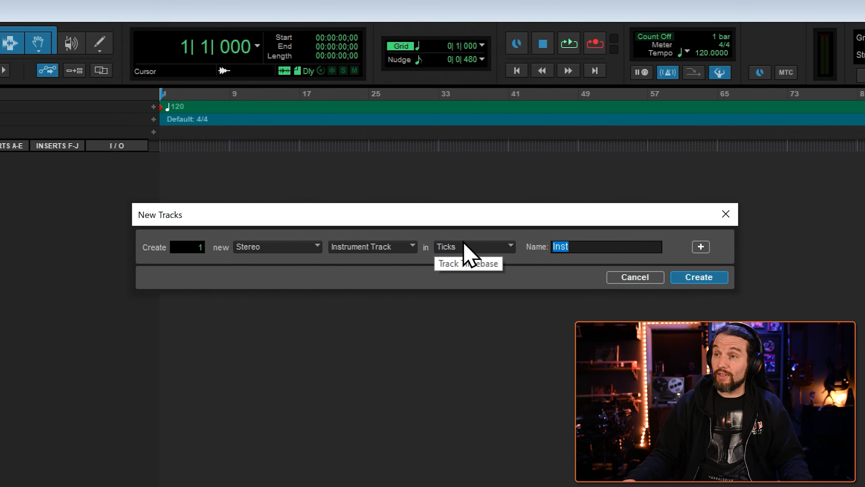
text(EZ)
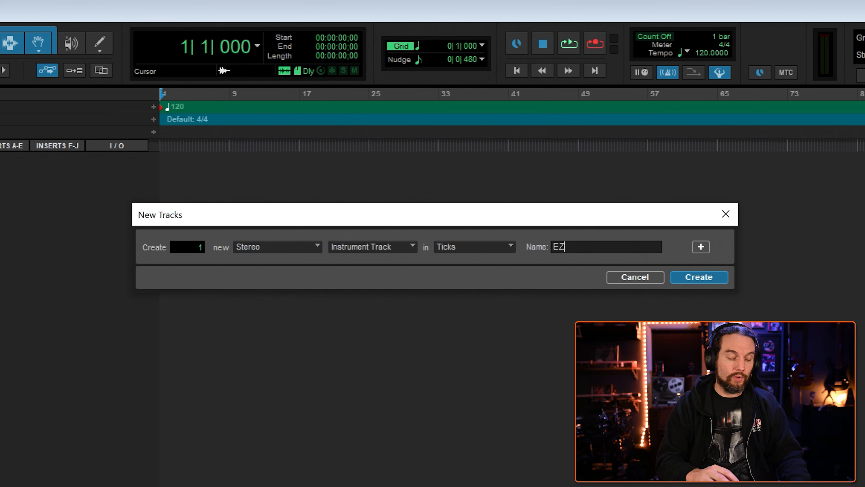
text(D3)
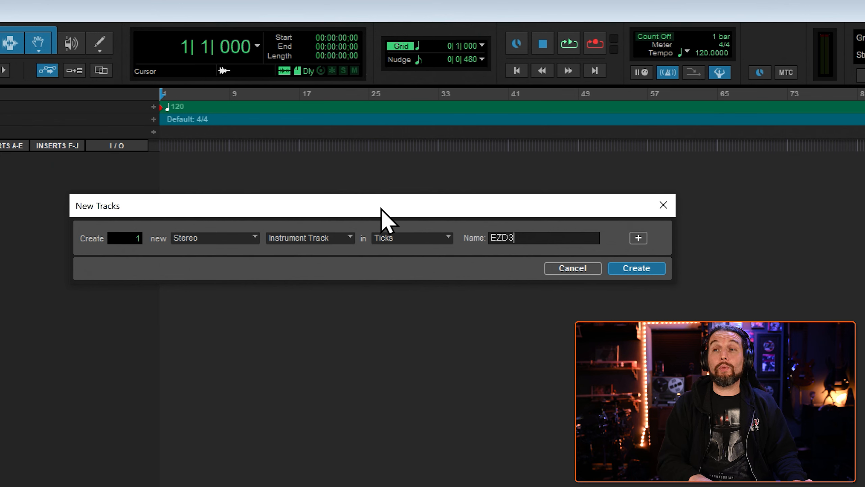
Cycle the track format through Mono, Stereo, 3rd Order Ambisonics and LCR, then cancel the setup
click(215, 238)
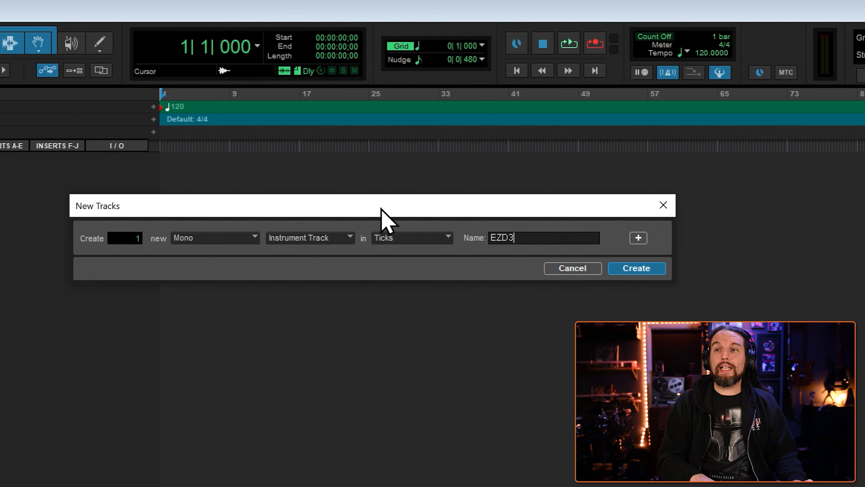
click(215, 237)
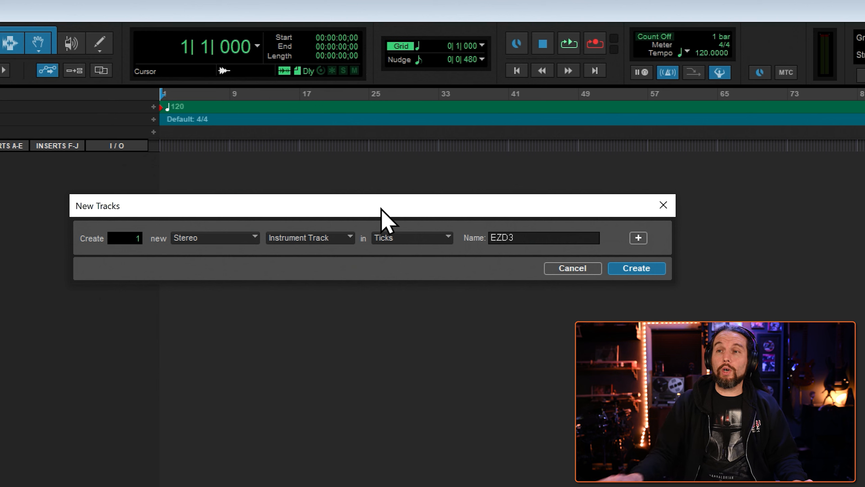
mouse_move(276, 229)
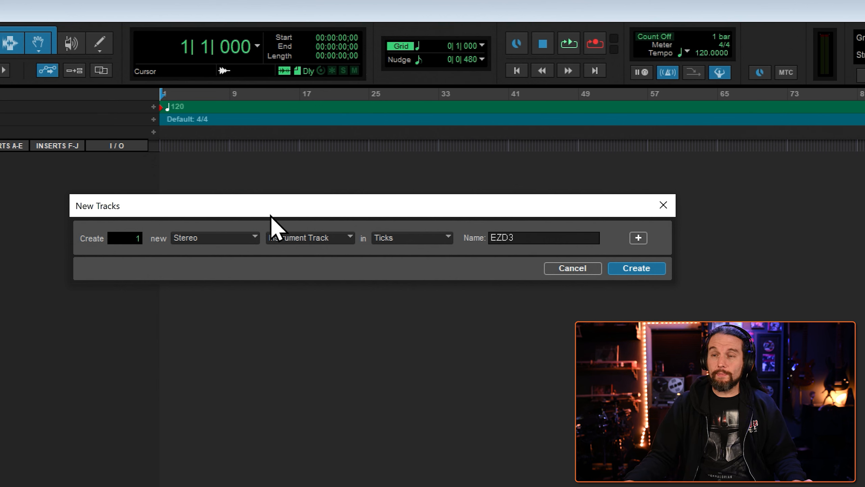
click(214, 237)
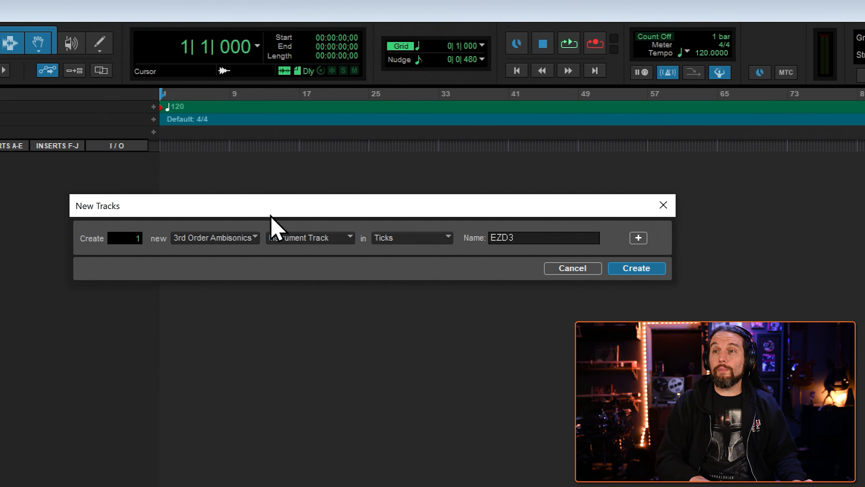
click(215, 238)
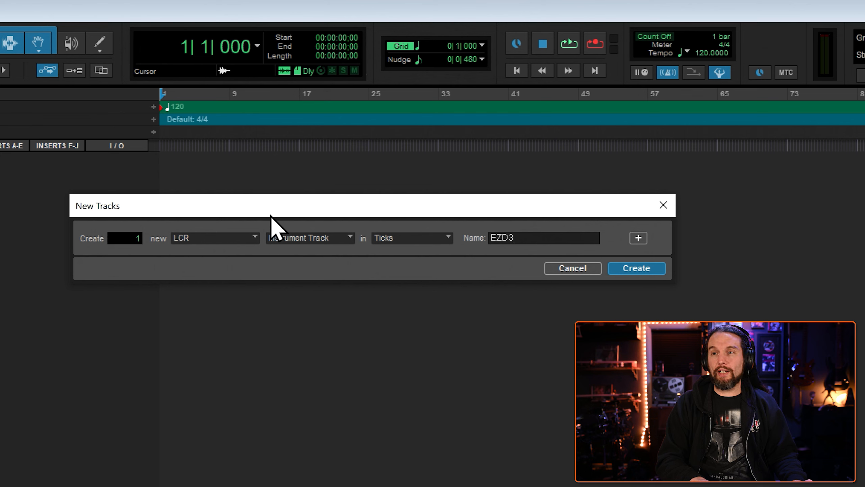
click(214, 238)
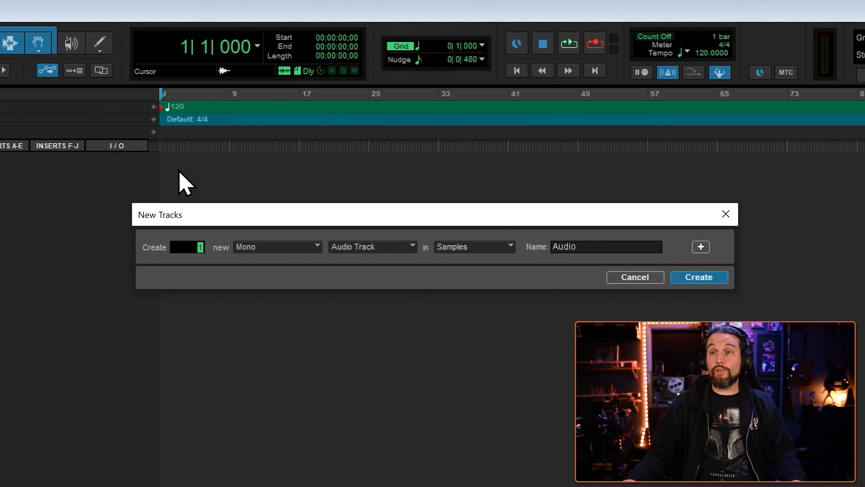
mouse_move(330, 230)
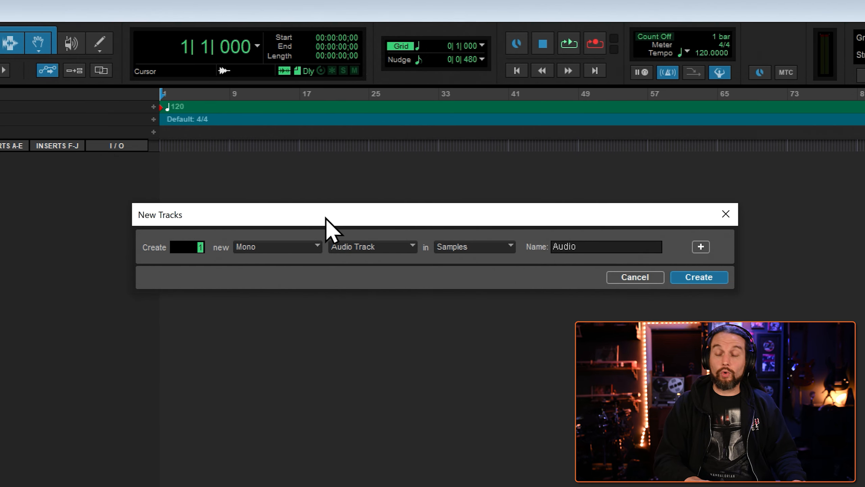
Refill the New Tracks dialog as a Stereo Instrument Track with the name 'EZD'
click(276, 247)
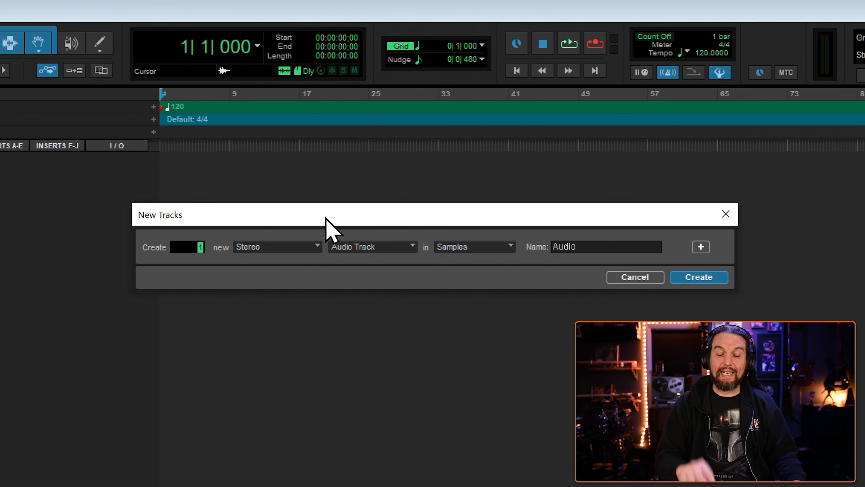
click(373, 247)
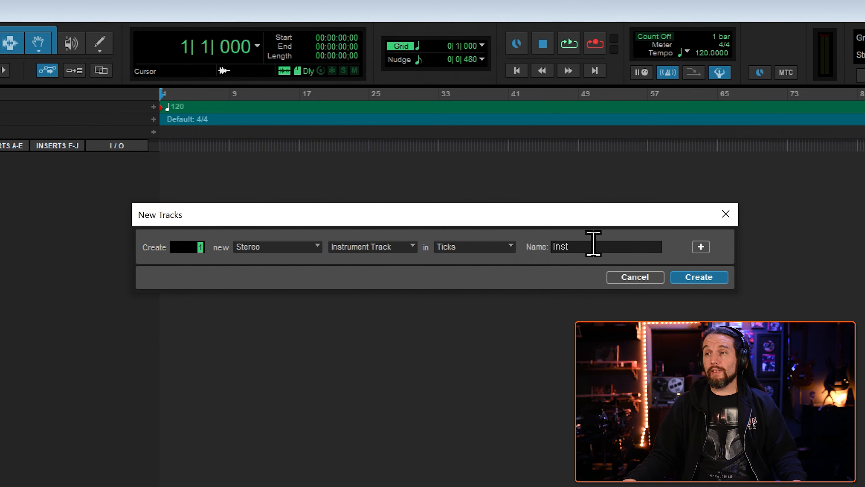
text(EZD)
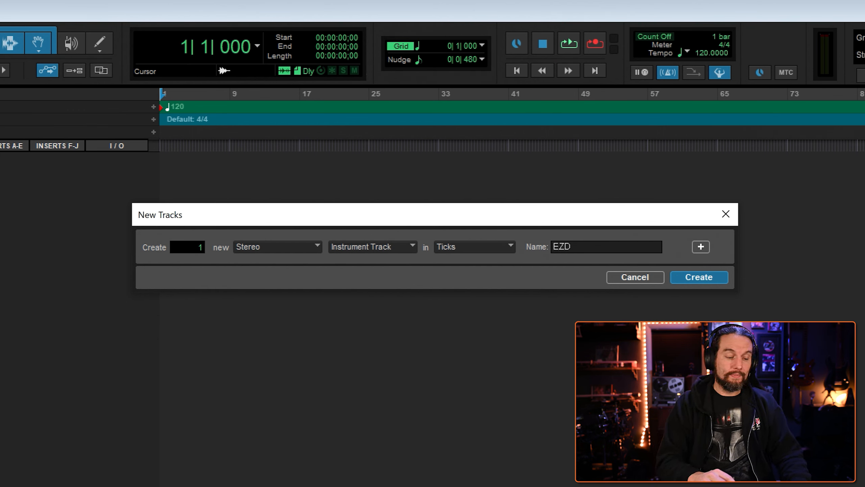
Create the EZD3 instrument track, confirm Inserts A-E is shown, and bring up its insert plug-in choices
click(698, 277)
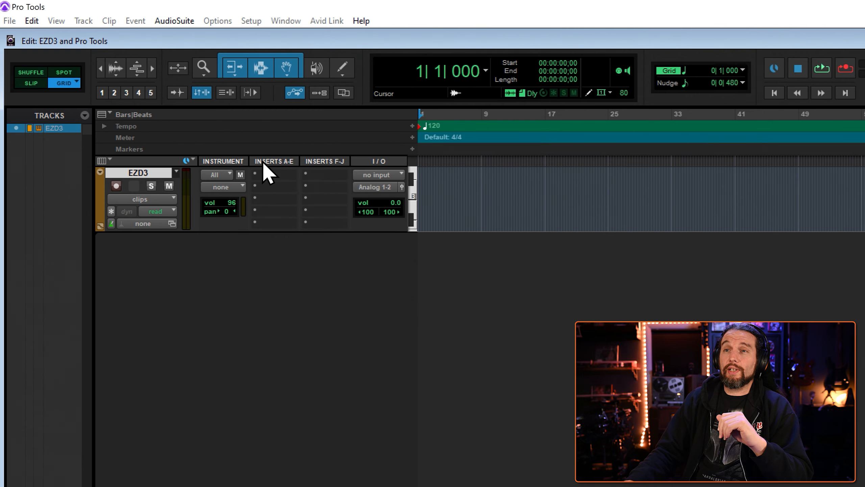
mouse_move(292, 176)
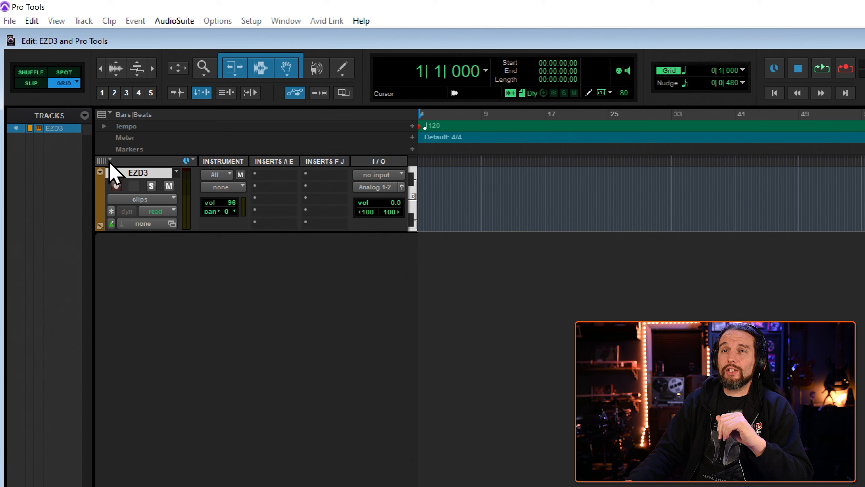
mouse_move(113, 174)
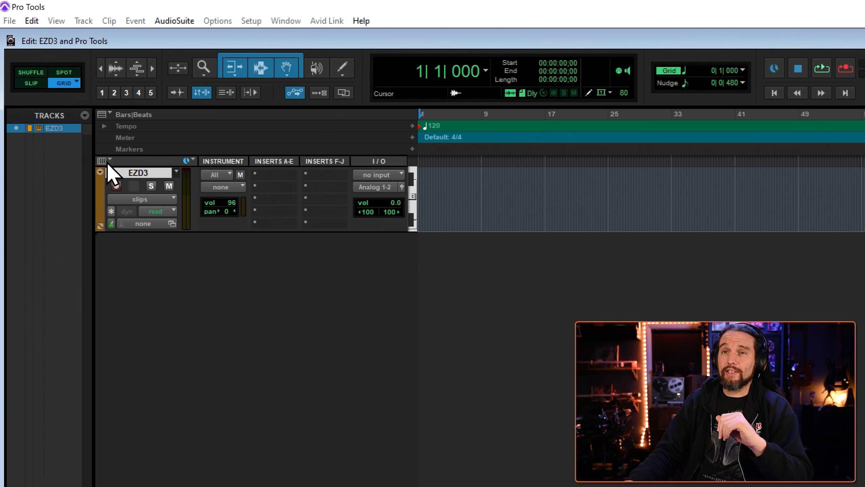
click(104, 160)
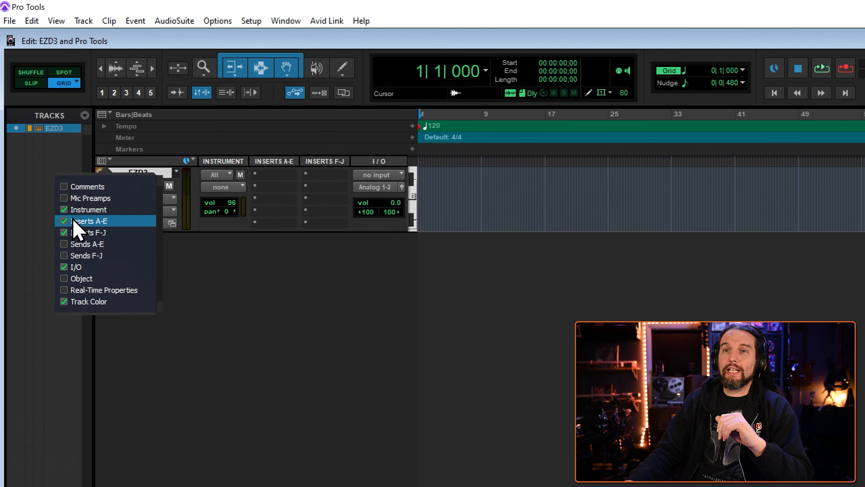
mouse_move(102, 232)
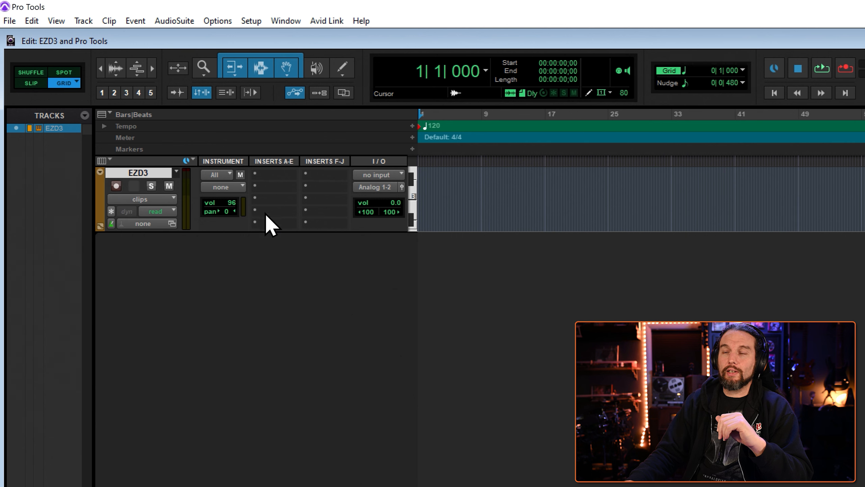
click(270, 174)
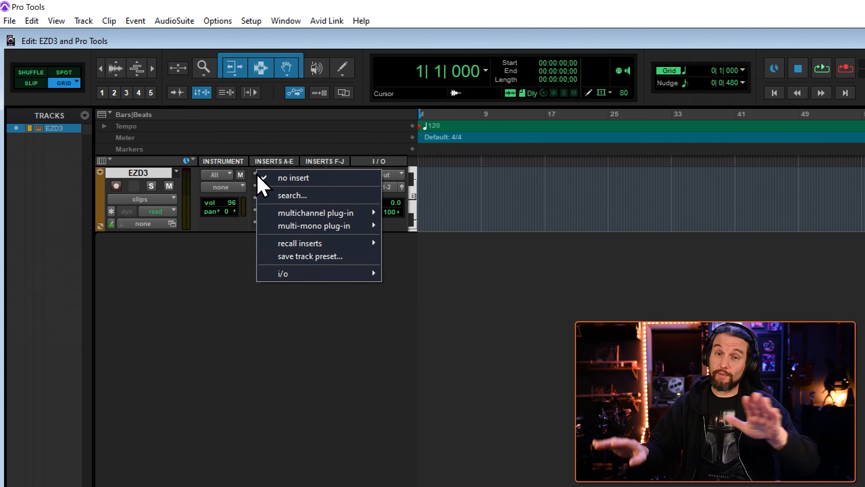
mouse_move(315, 212)
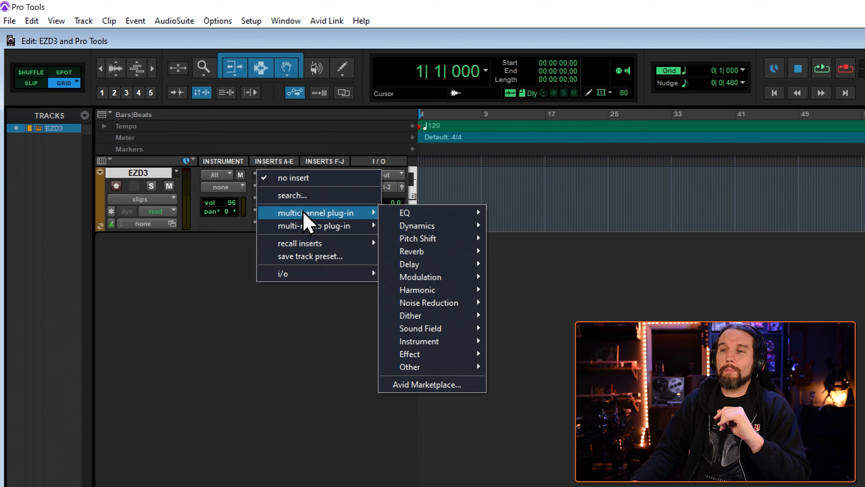
mouse_move(404, 212)
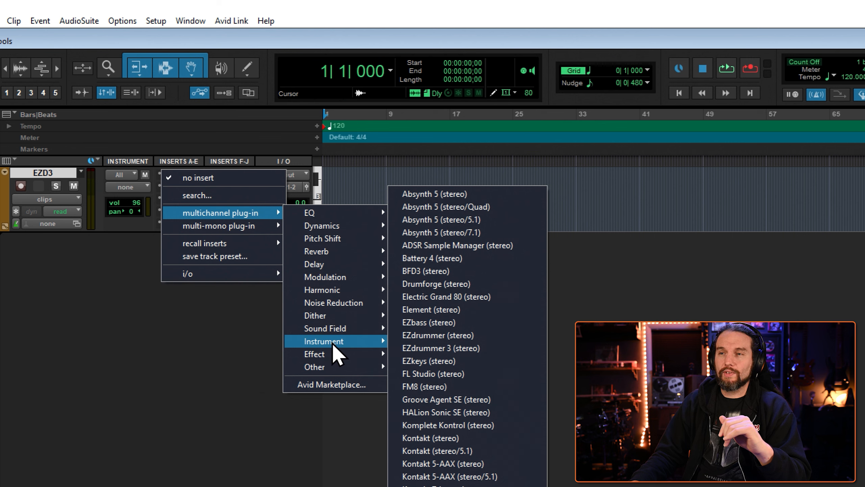
mouse_move(427, 361)
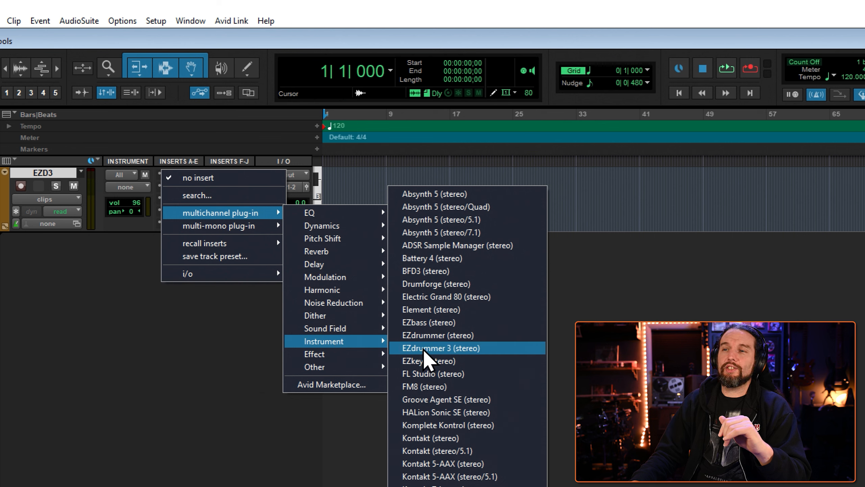
mouse_move(362, 373)
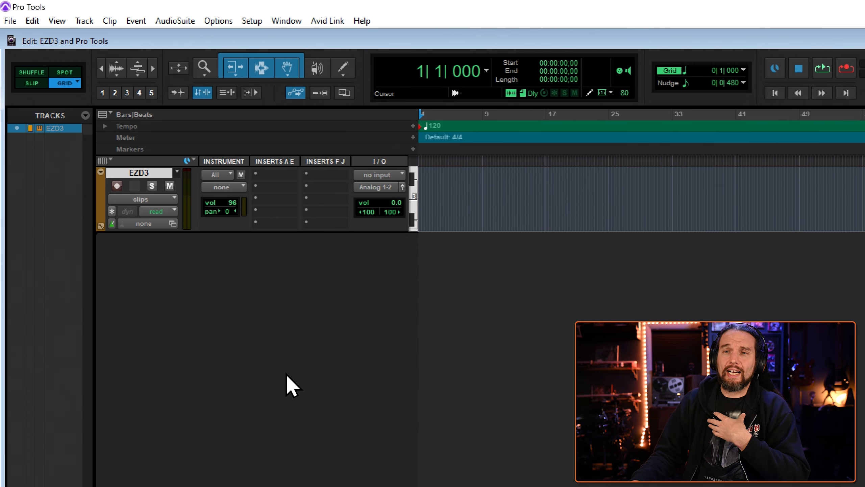
mouse_move(226, 271)
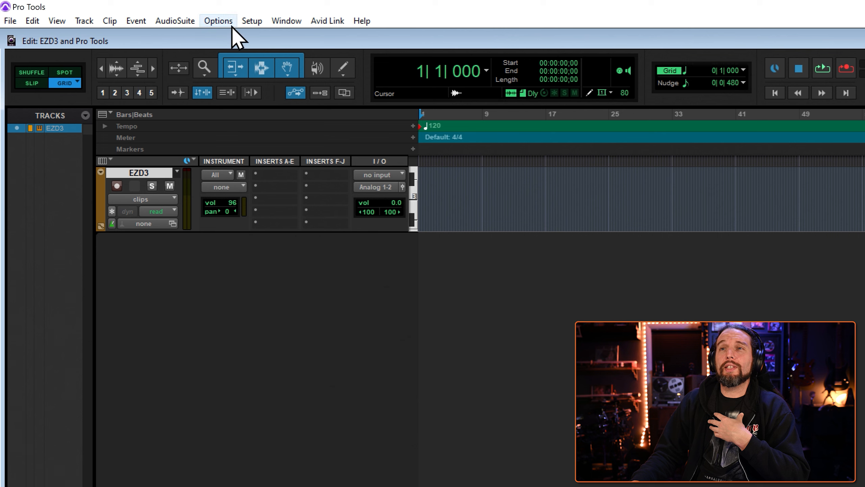
In Setup > Preferences Display, set Organize Plug-In Menus By to Category & Manufacturer
click(251, 21)
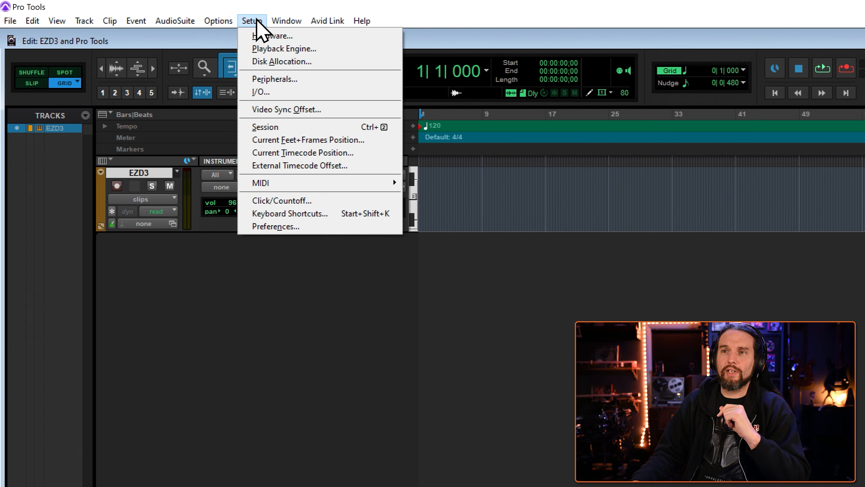
mouse_move(275, 227)
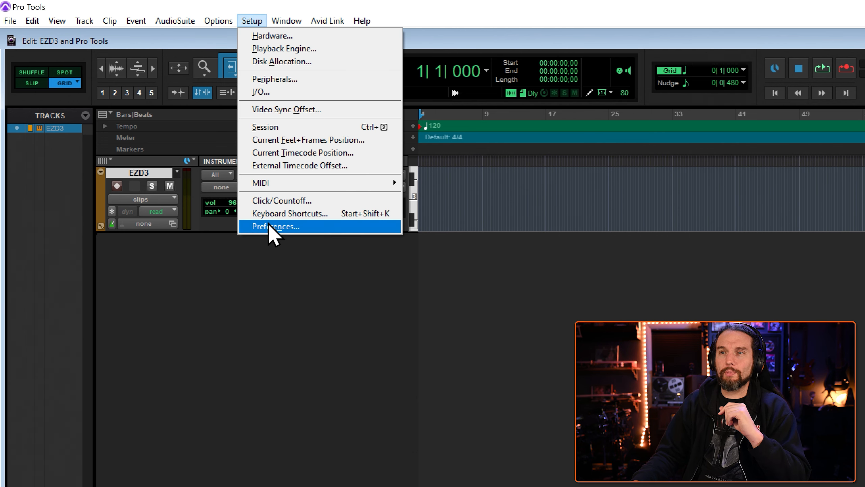
click(276, 226)
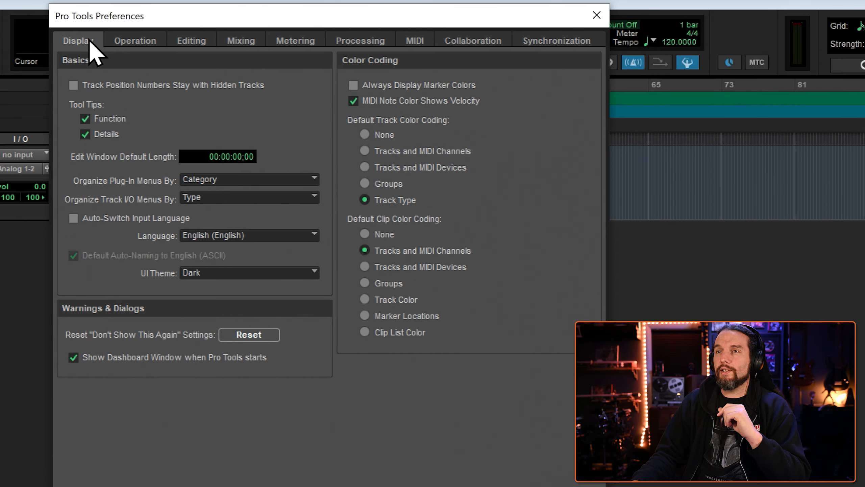
mouse_move(91, 202)
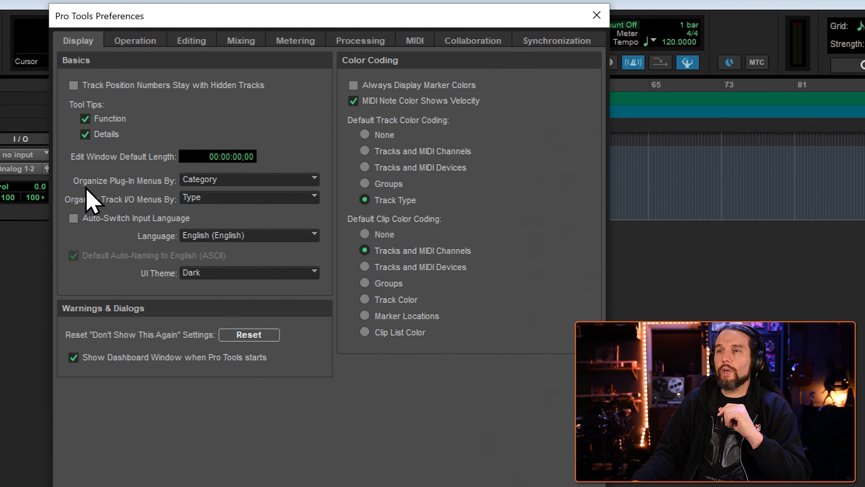
mouse_move(215, 191)
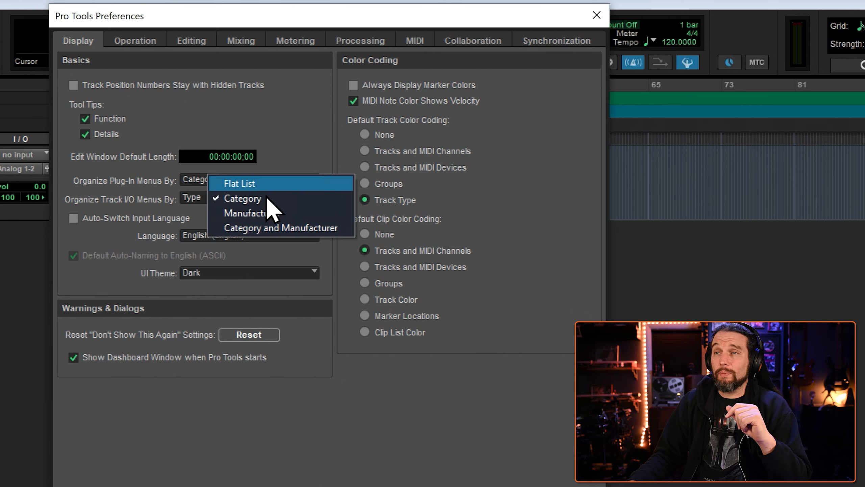
mouse_move(269, 227)
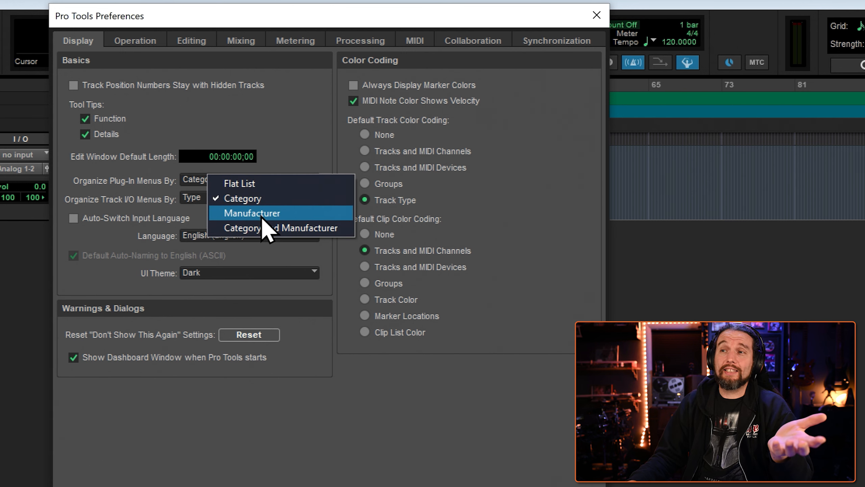
mouse_move(298, 228)
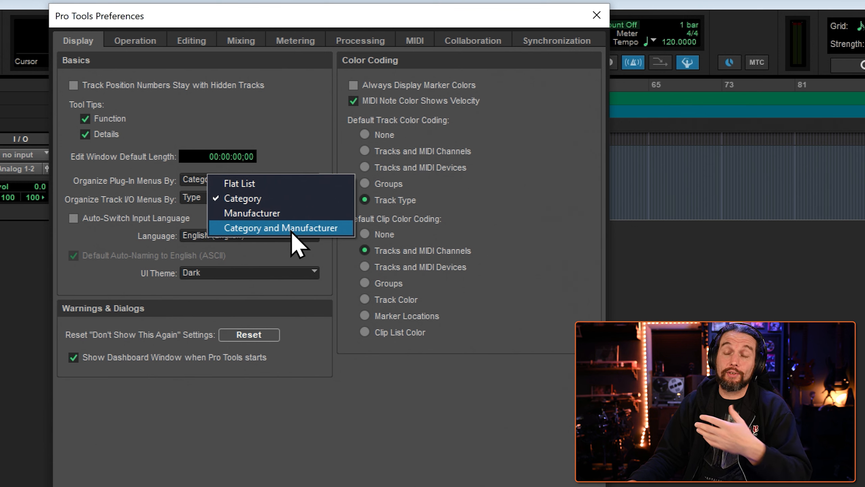
mouse_move(270, 237)
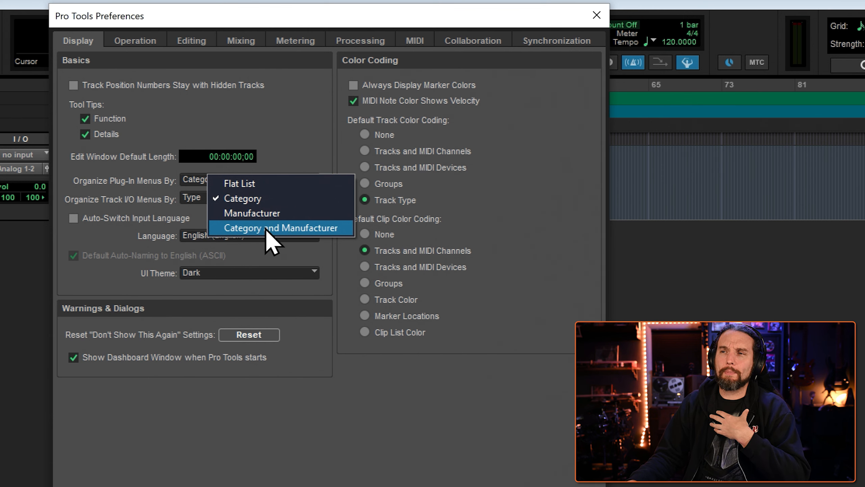
click(280, 227)
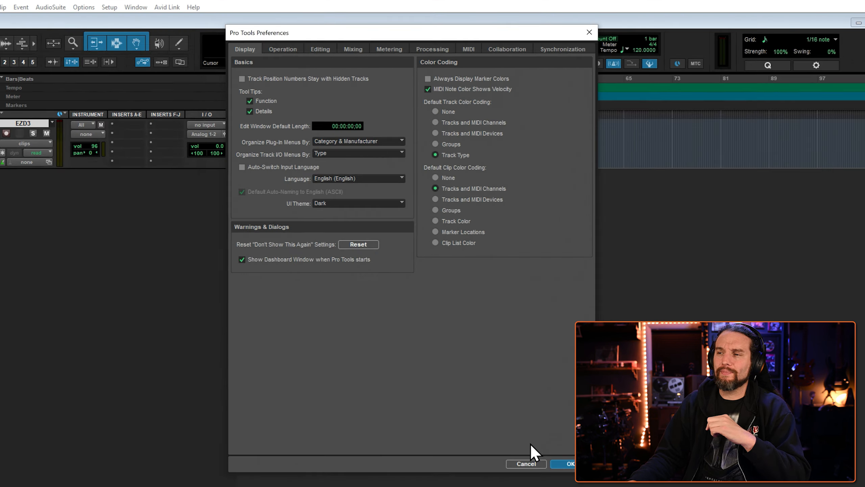
Confirm the preferences with OK and bring up the plug-in menu for EZD3's insert A
click(566, 464)
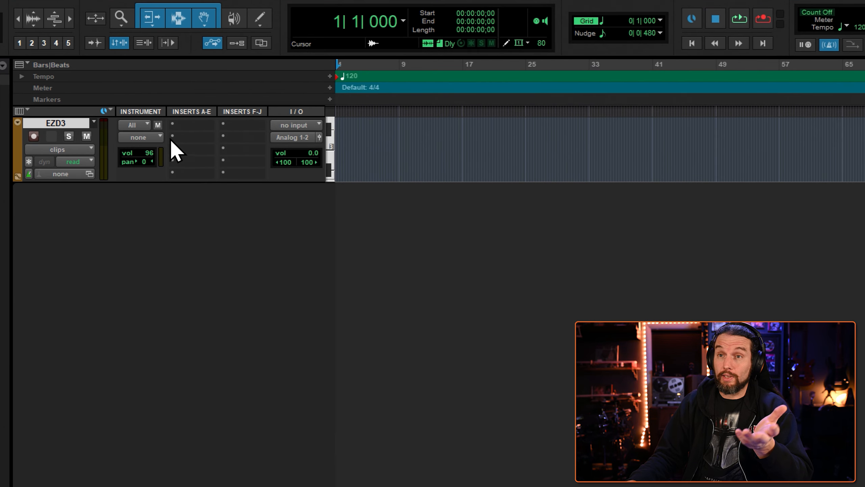
click(173, 124)
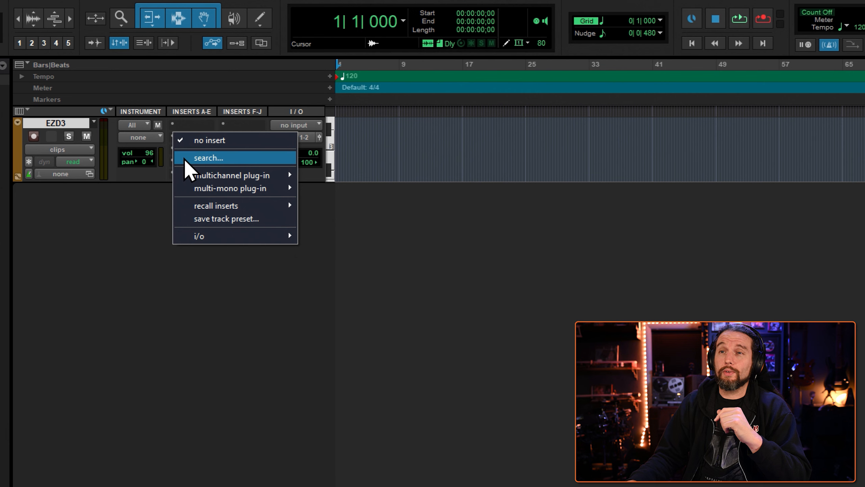
mouse_move(232, 175)
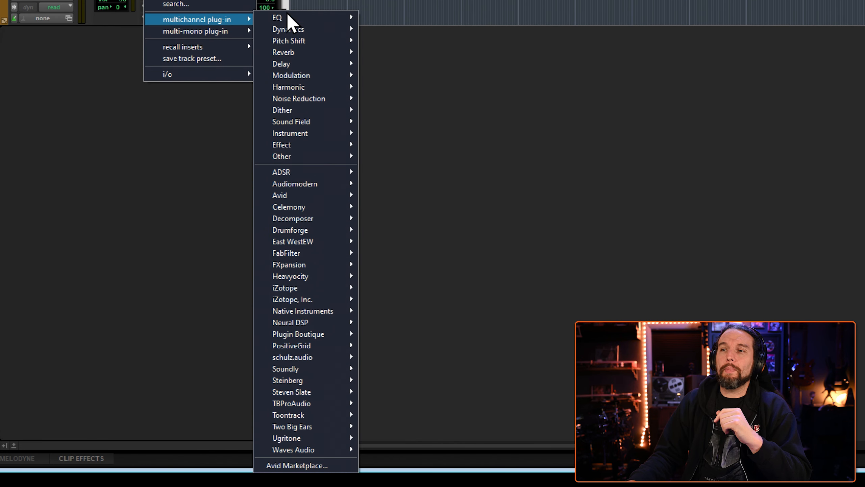
mouse_move(298, 230)
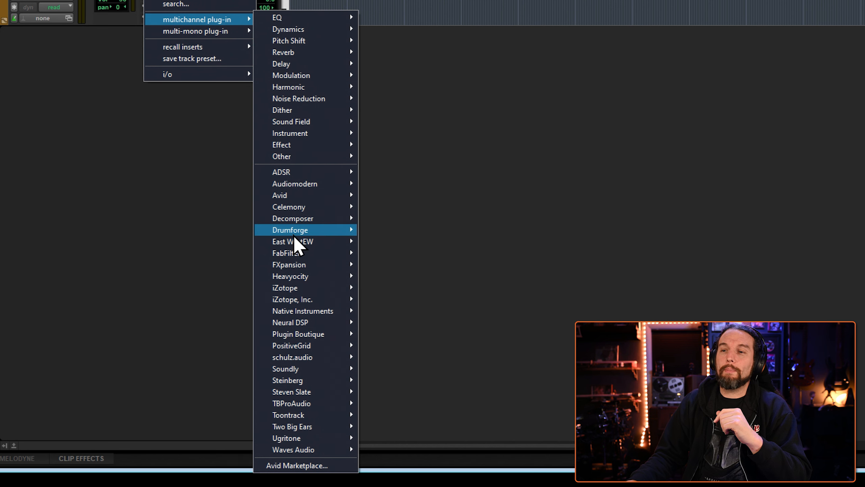
mouse_move(301, 287)
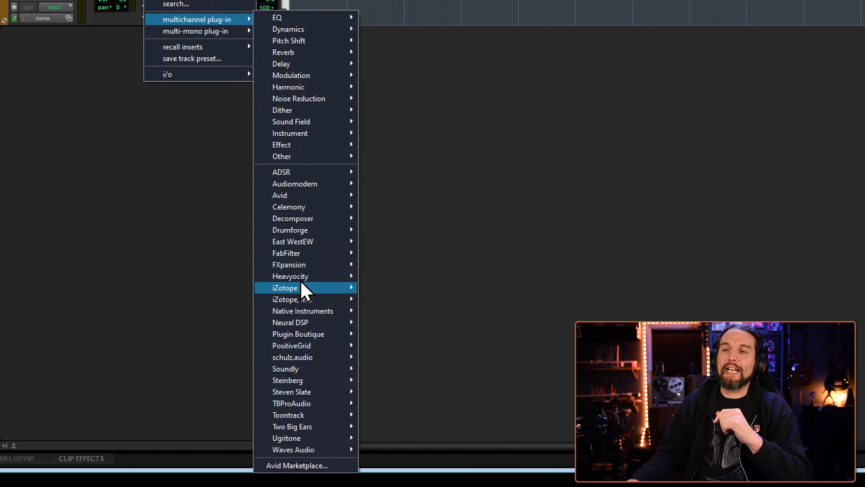
mouse_move(304, 438)
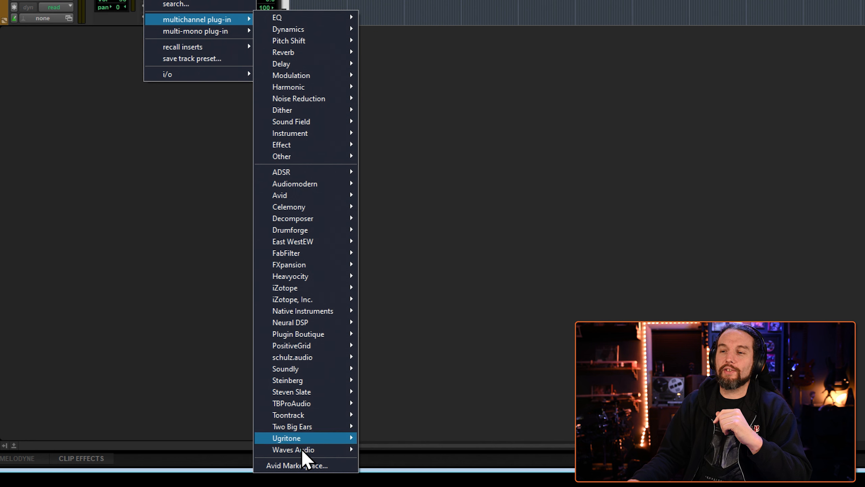
mouse_move(301, 402)
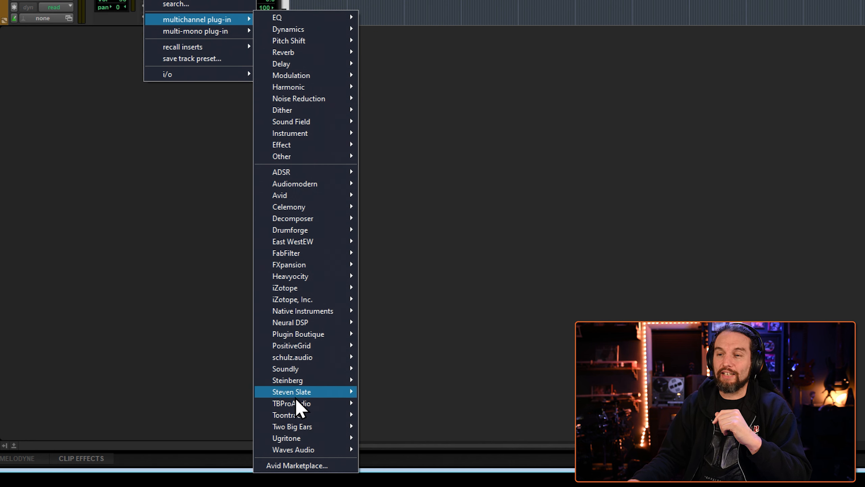
mouse_move(287, 414)
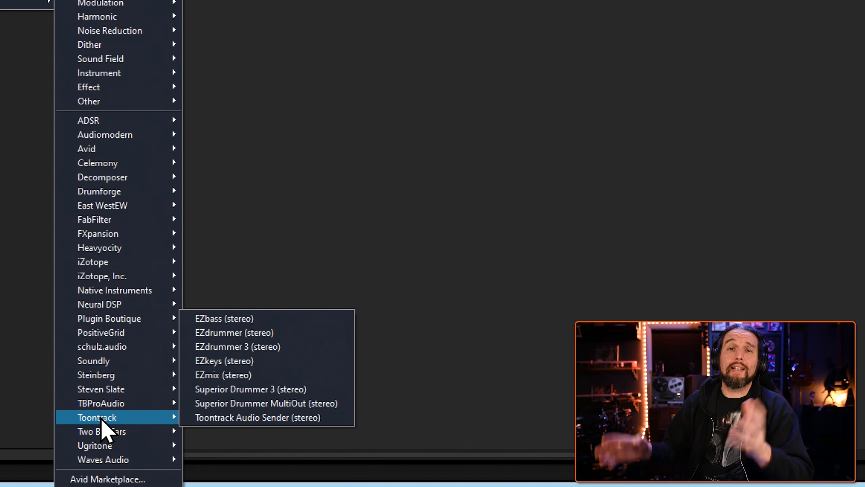
mouse_move(176, 419)
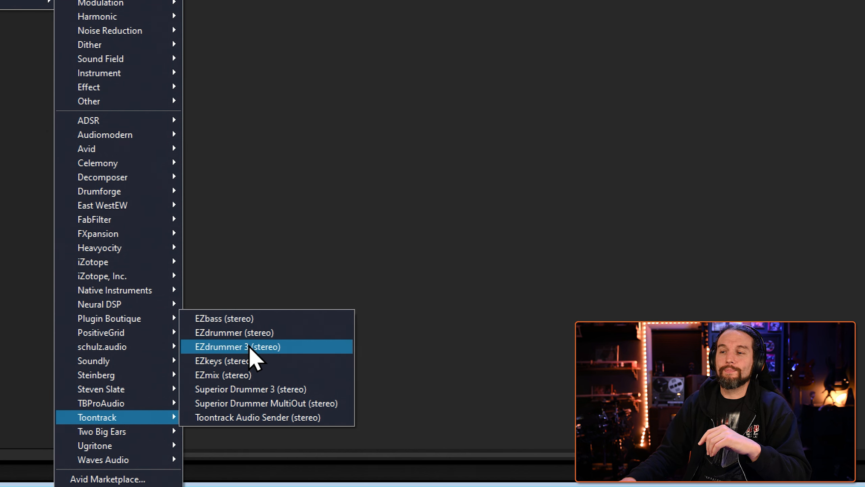
Insert EZdrummer 3 (stereo) from Toontrack on EZD3 and select the snare in its kit
click(238, 346)
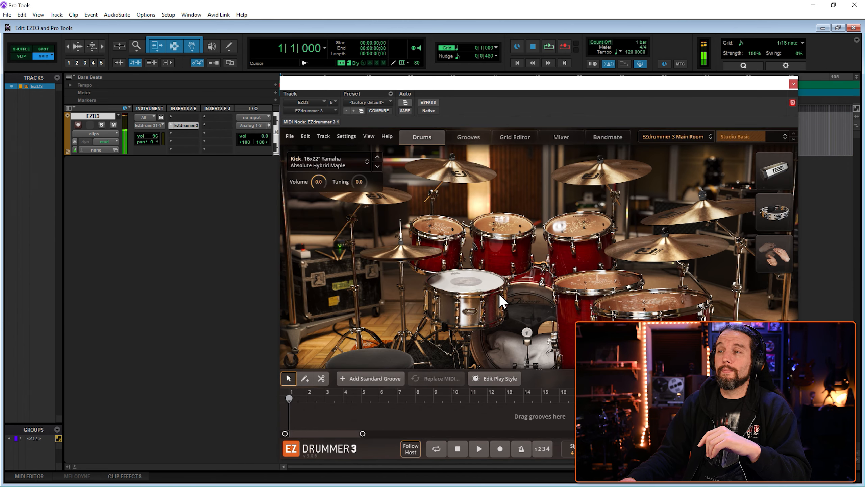
click(465, 278)
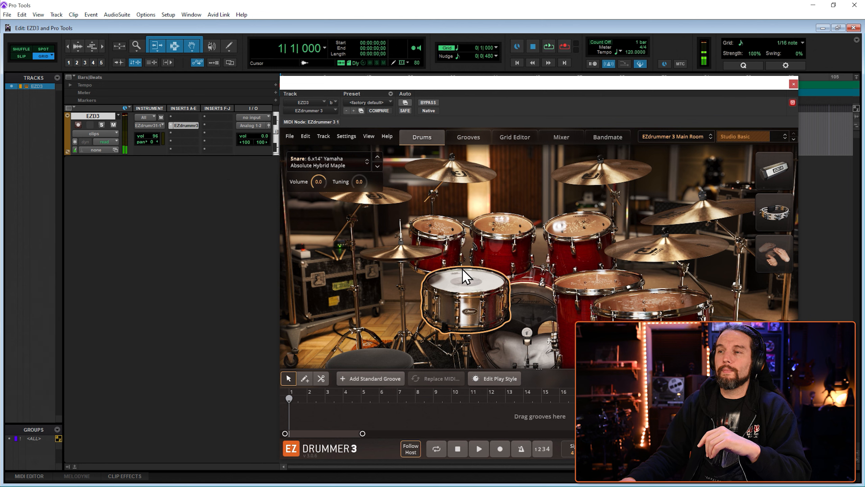
mouse_move(466, 284)
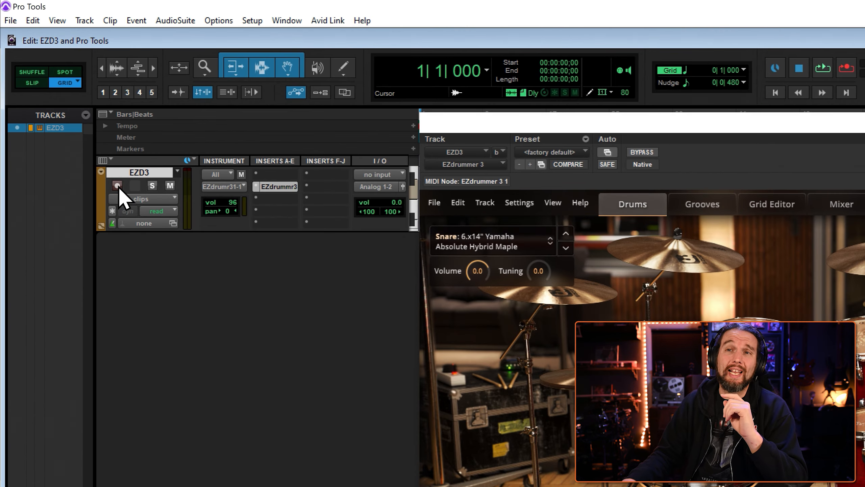
Record-arm the EZD3 track
click(116, 184)
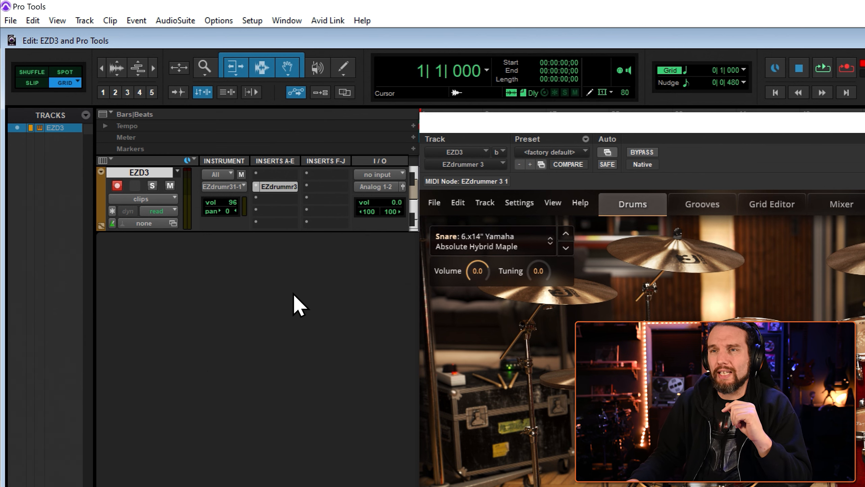
mouse_move(119, 168)
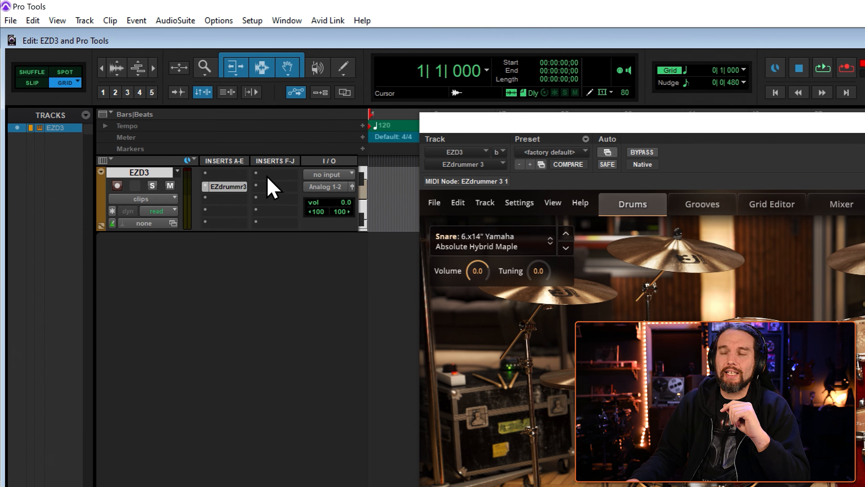
mouse_move(225, 234)
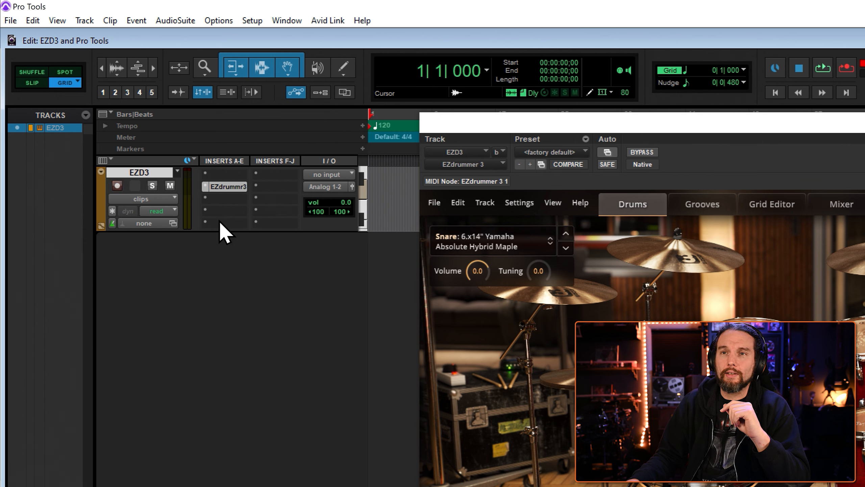
Re-enable the Instrument column in the Edit Window View selector
click(104, 161)
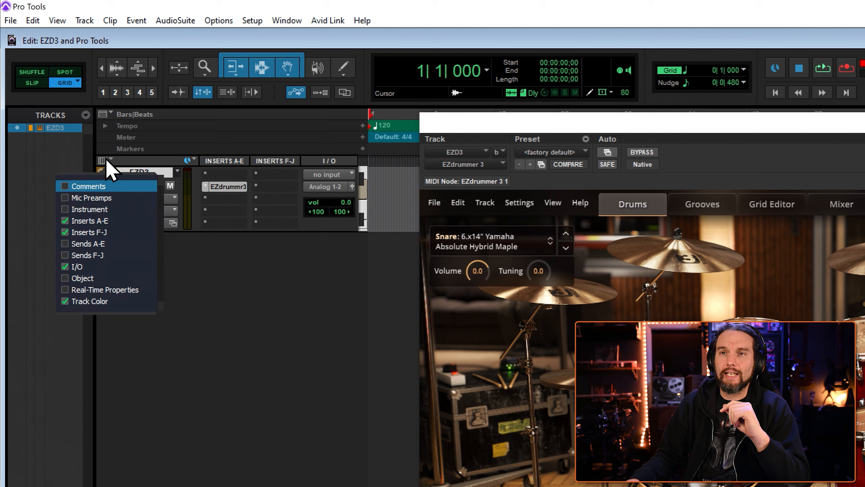
click(90, 209)
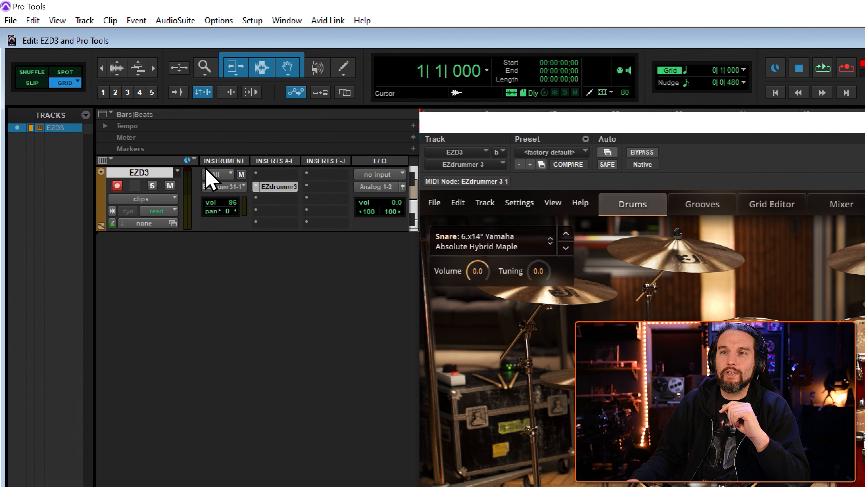
mouse_move(221, 183)
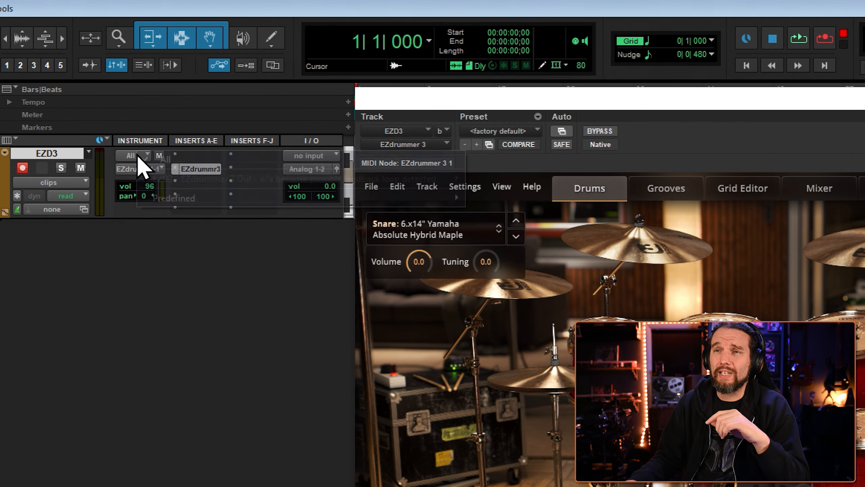
Bring up EZD3's MIDI Input selector, leaving the input on All
click(133, 156)
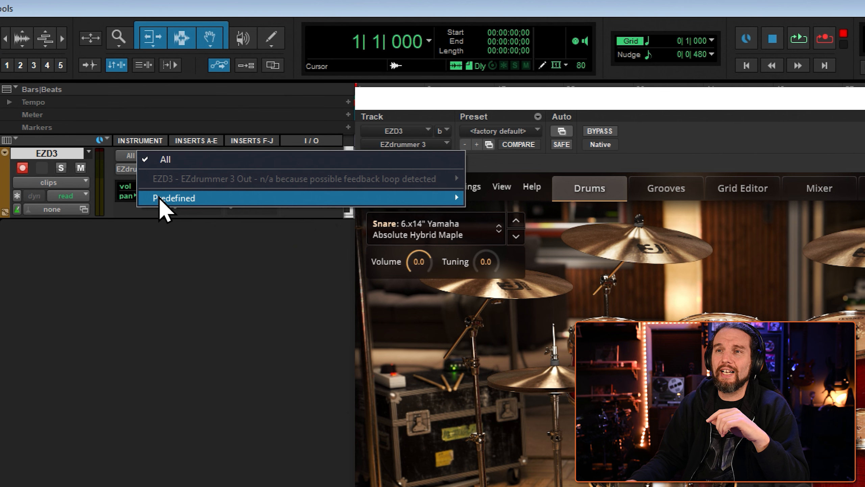
mouse_move(174, 197)
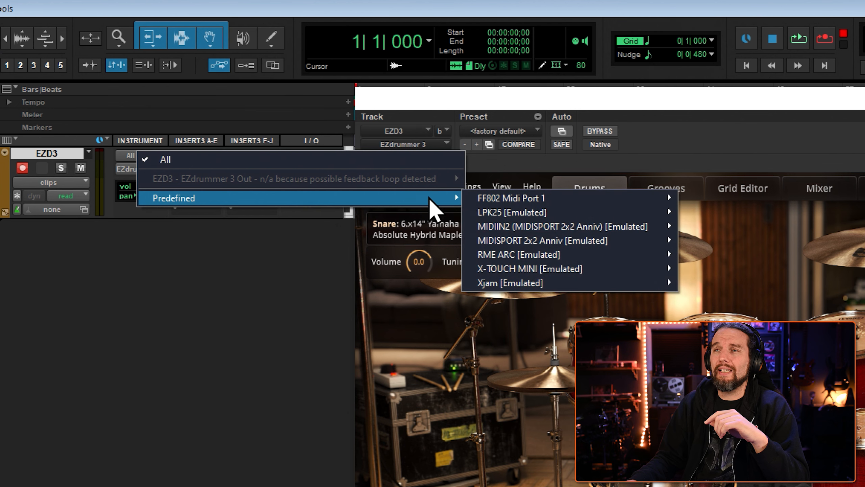
mouse_move(549, 283)
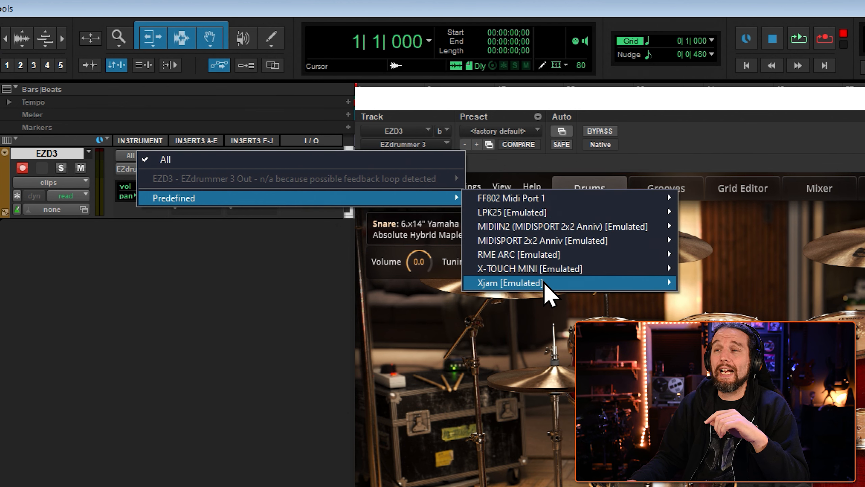
mouse_move(511, 198)
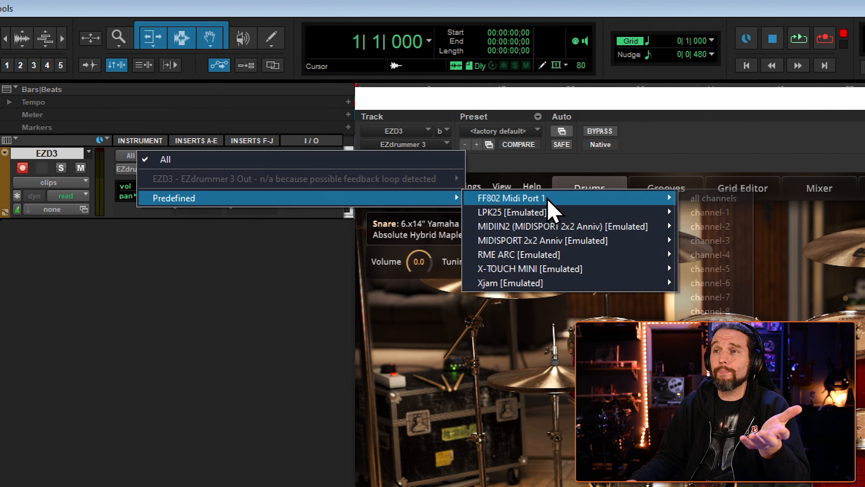
mouse_move(510, 282)
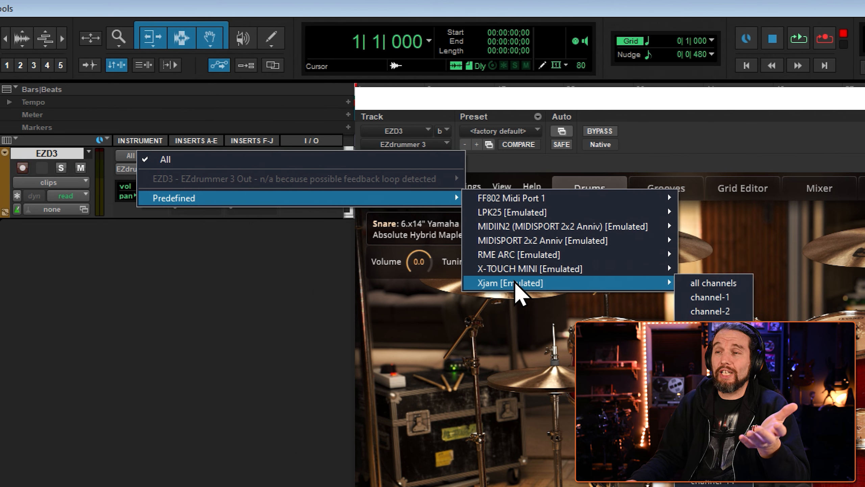
mouse_move(546, 298)
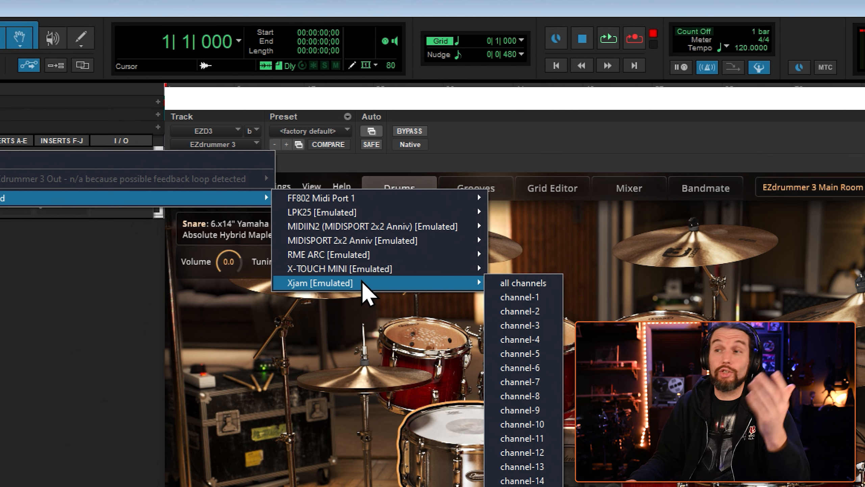
mouse_move(392, 296)
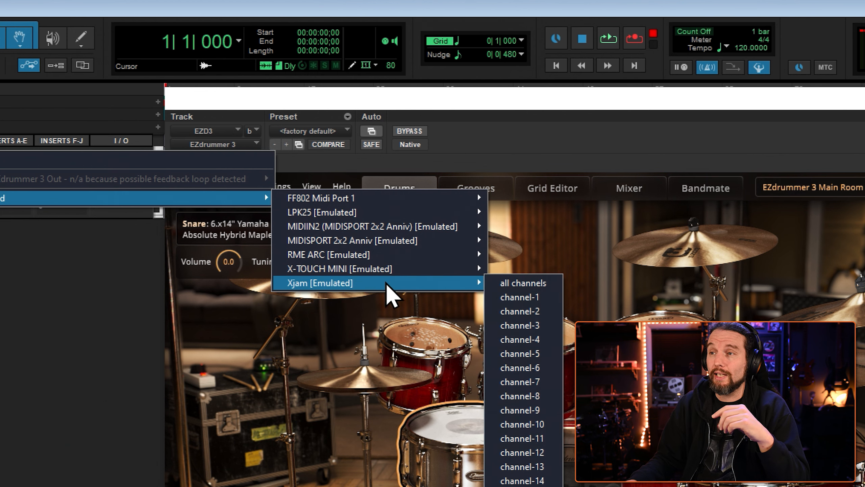
mouse_move(520, 381)
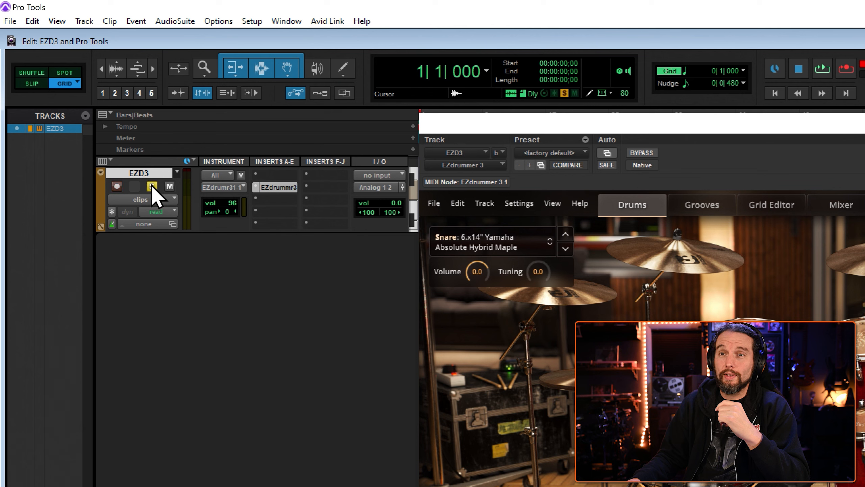
click(151, 186)
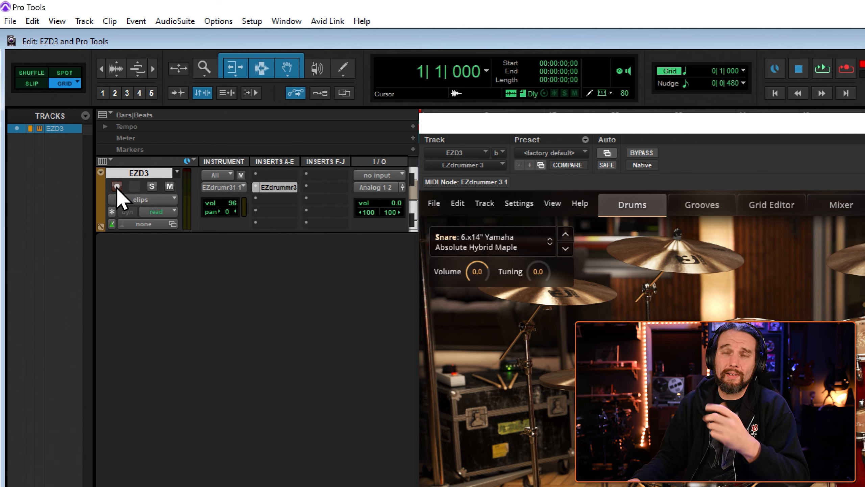
mouse_move(115, 186)
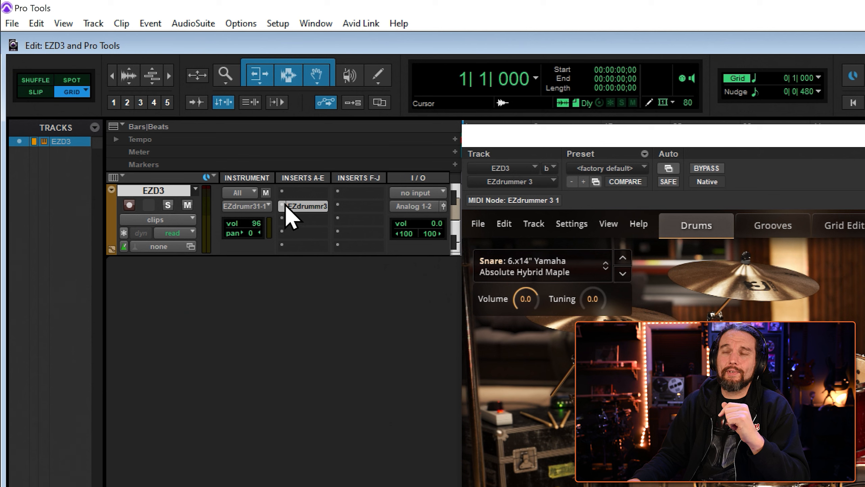
mouse_move(311, 243)
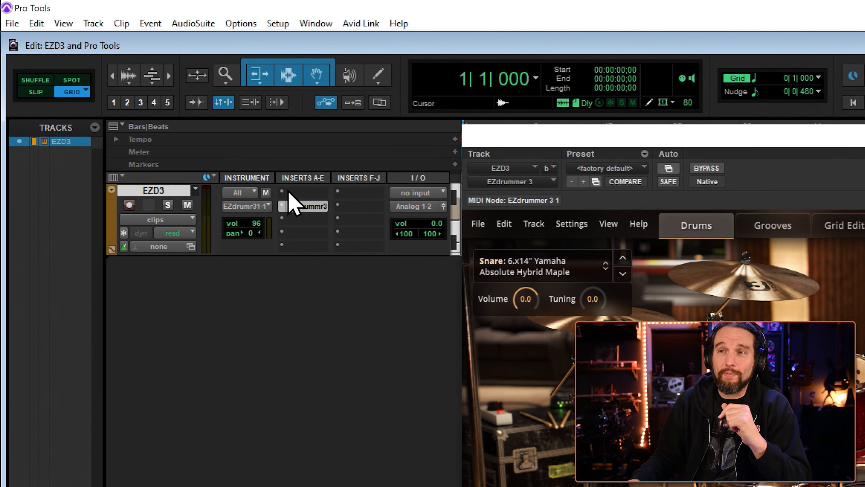
mouse_move(293, 221)
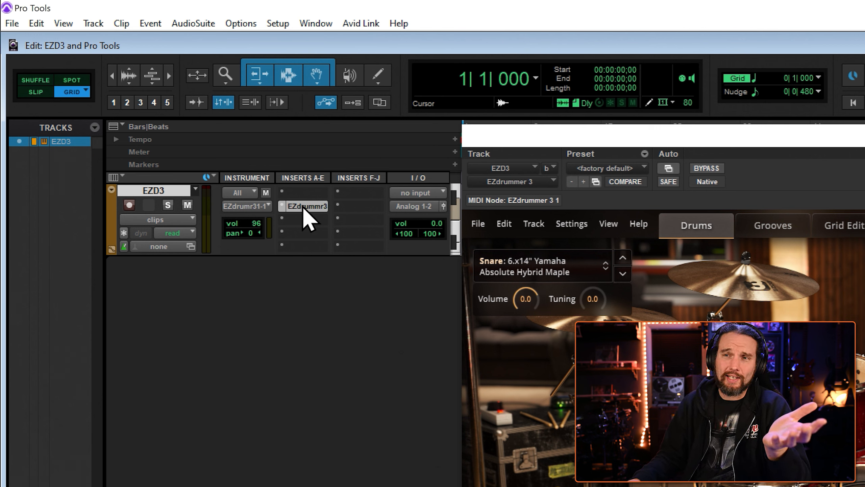
Insert FabFilter Pro-Q 3 on the EZD3 track's next insert slot
click(303, 205)
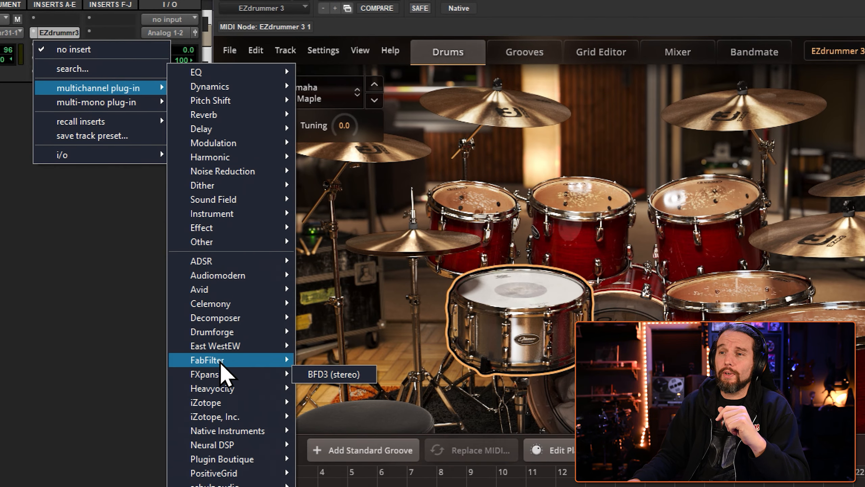
click(207, 359)
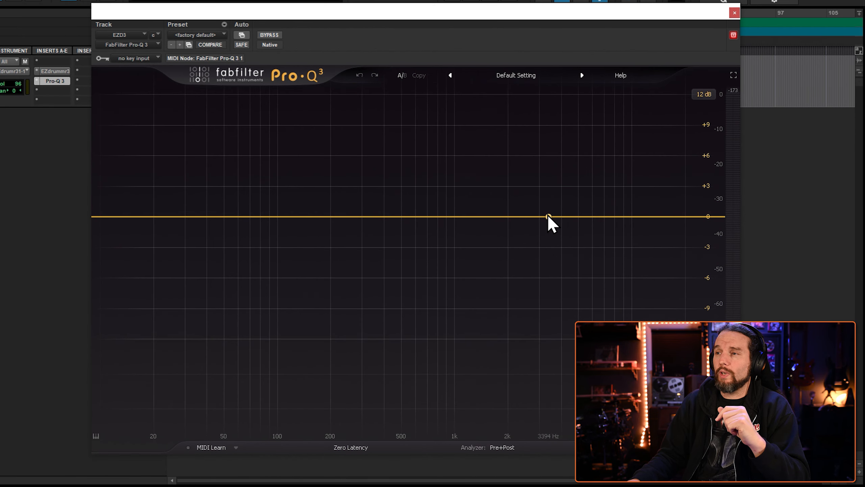
Add a 30 dB/oct low-cut band near 20 Hz in Pro-Q 3 and close the EQ window
click(548, 215)
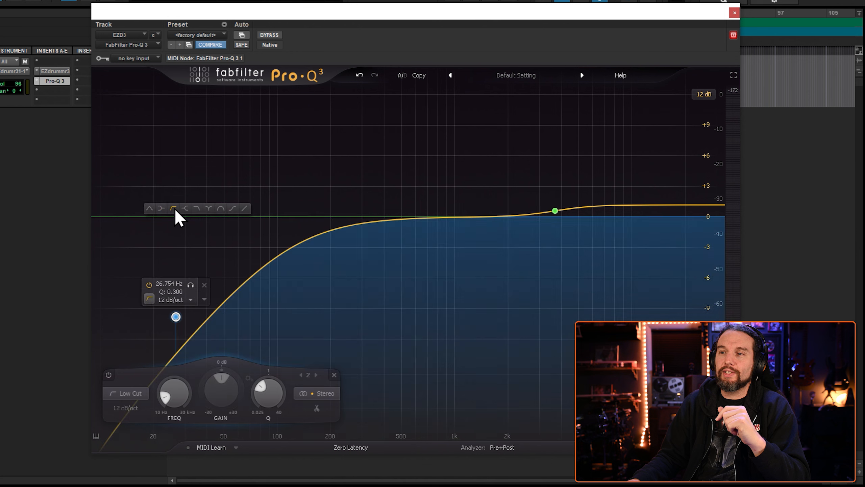
click(189, 299)
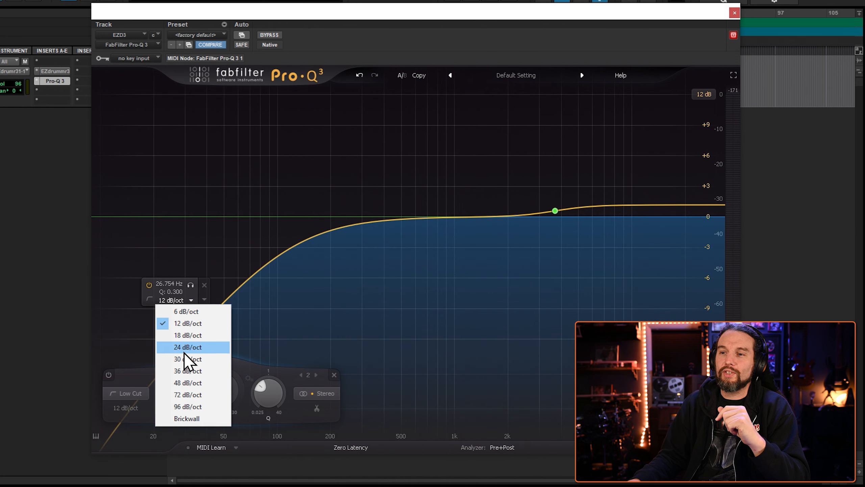
click(187, 359)
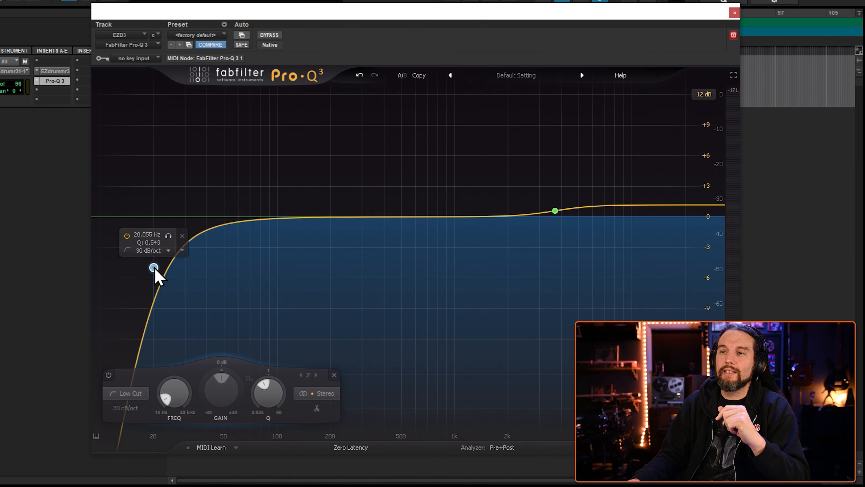
mouse_move(590, 104)
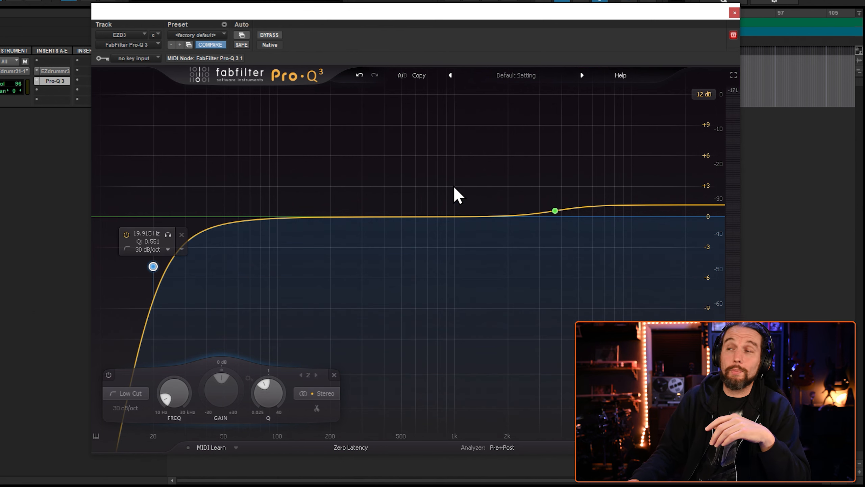
click(735, 12)
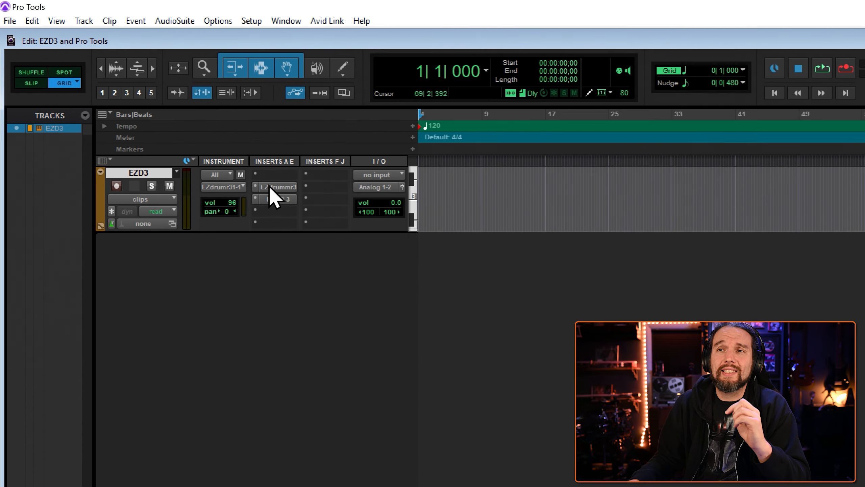
Move EZdrummer 3 to insert slot A, ahead of Pro-Q 3
click(278, 199)
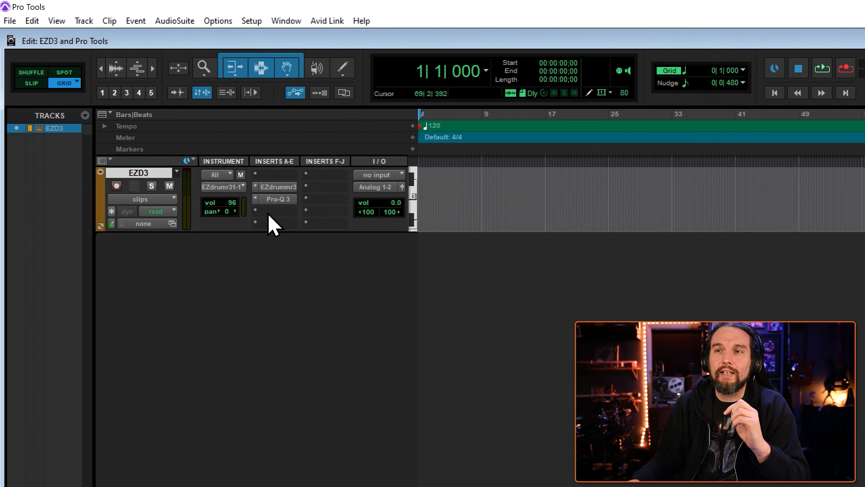
mouse_move(282, 199)
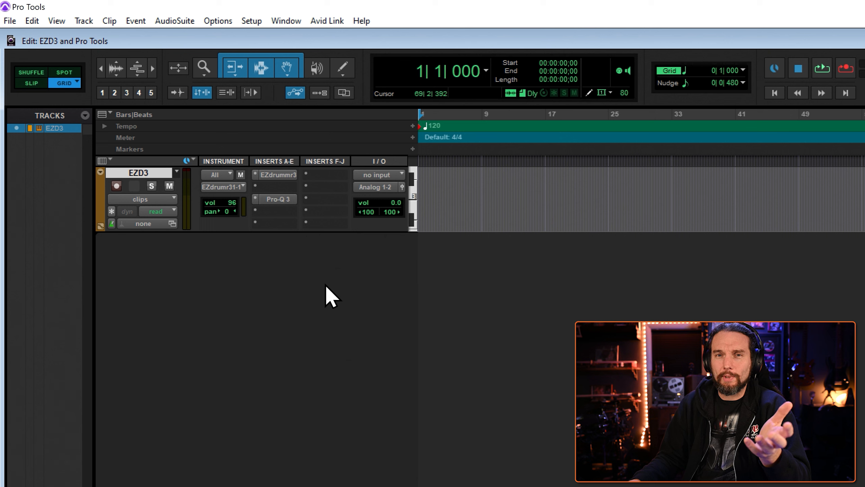
mouse_move(276, 181)
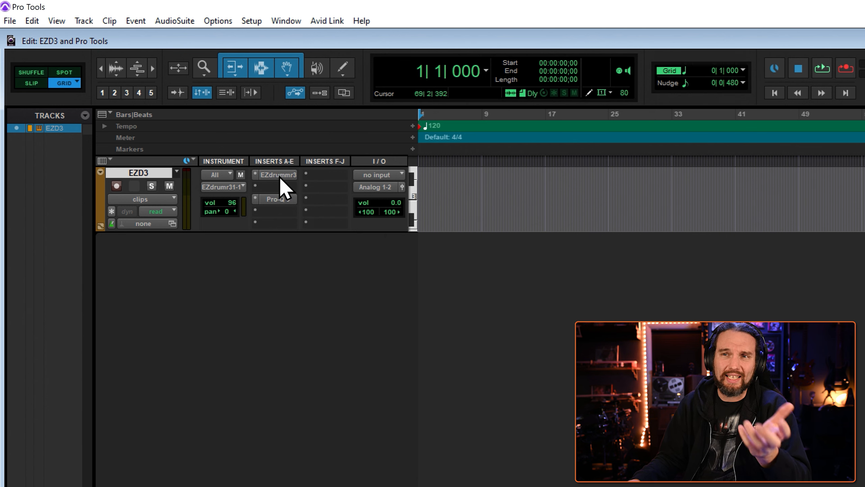
Load the Enter Sandman arrangement from EZdrummer 3's Grooves > Song Creator > Arrangements
click(279, 175)
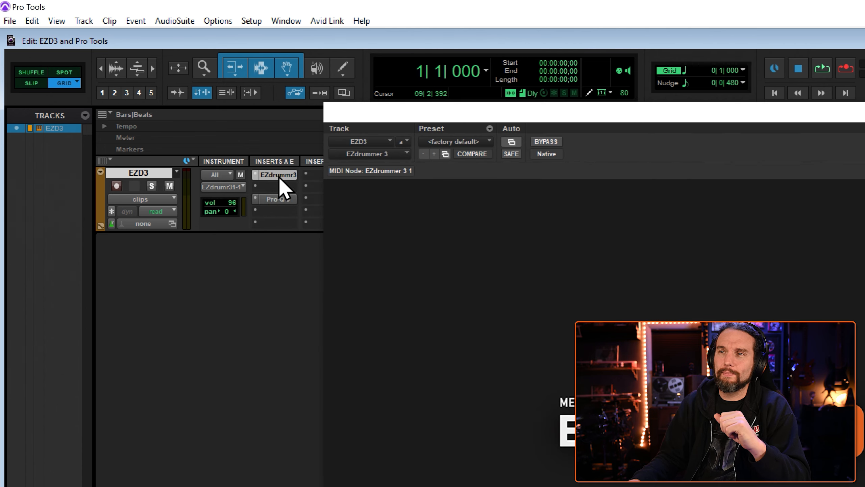
click(275, 175)
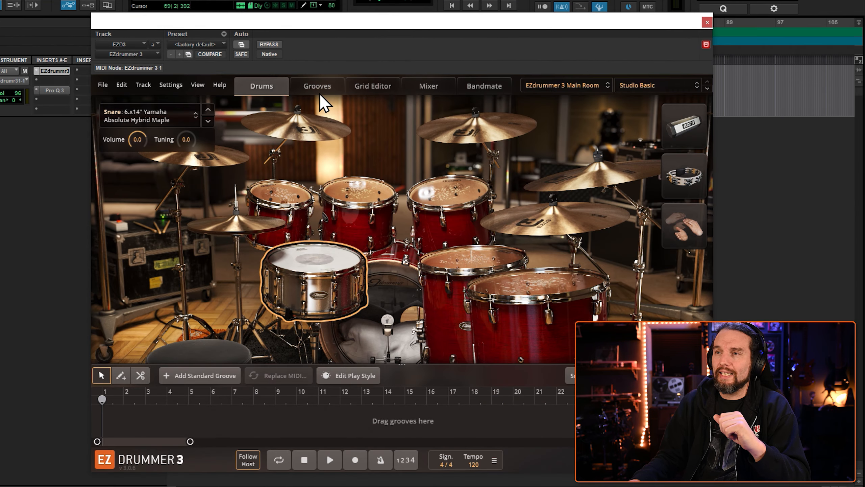
click(317, 86)
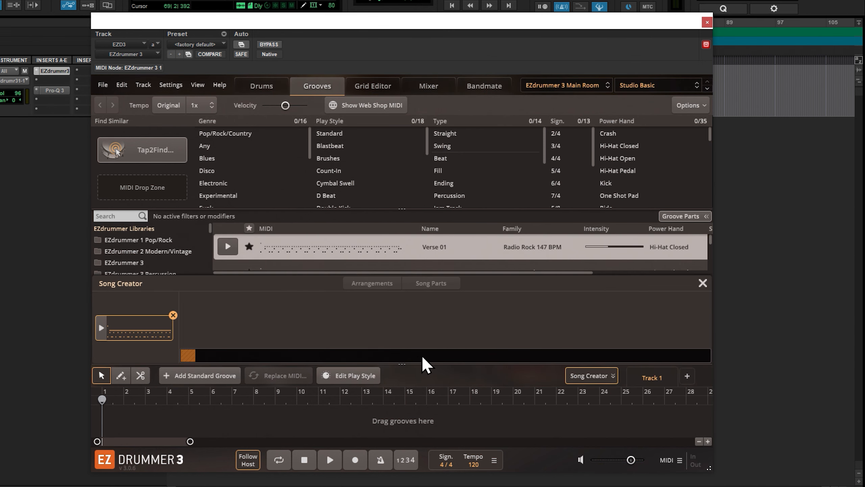
click(371, 282)
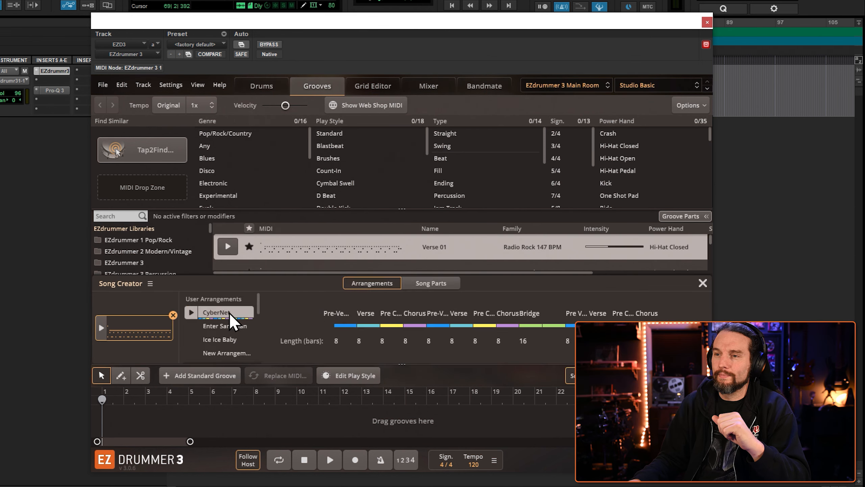
click(225, 326)
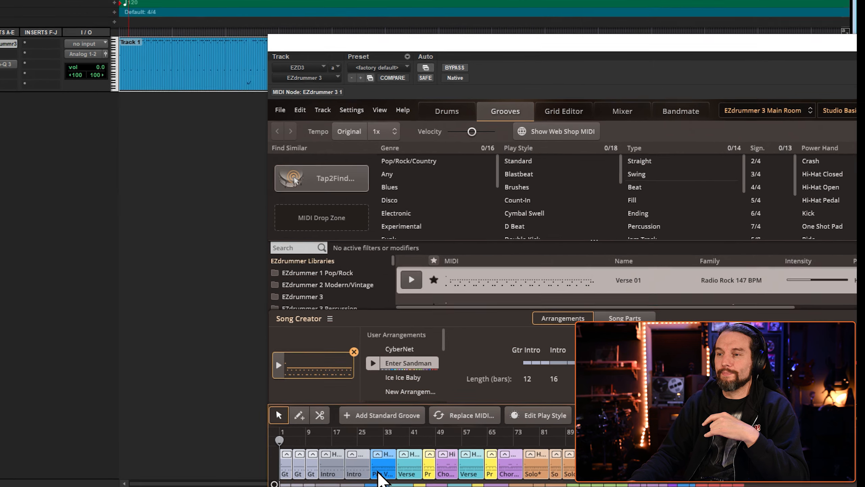
Audition the Enter Sandman drum clip from the transport, then stop playback
right_click(383, 463)
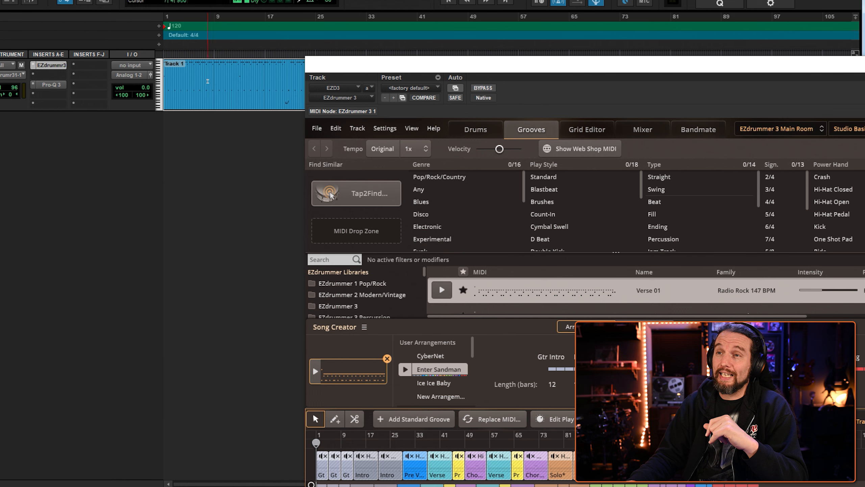
mouse_move(400, 77)
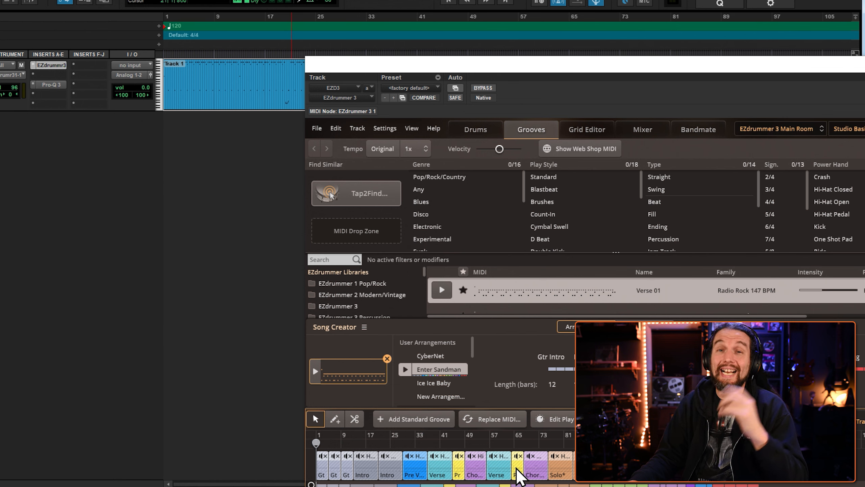
mouse_move(452, 462)
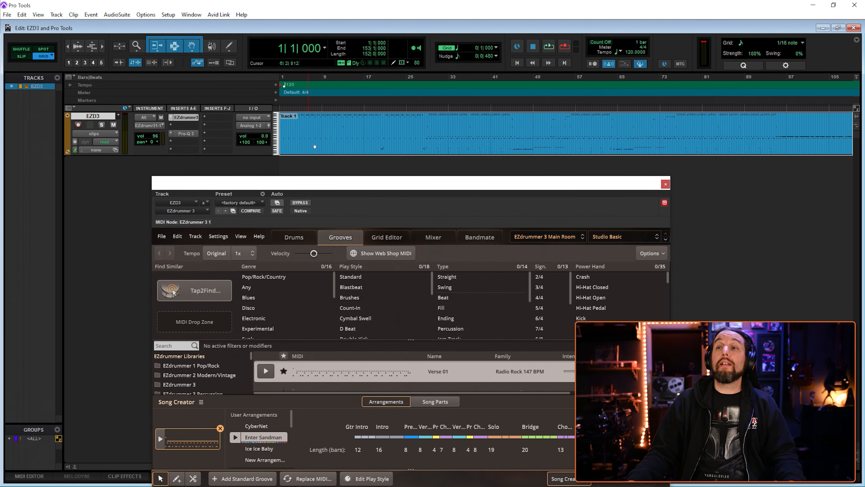
click(548, 47)
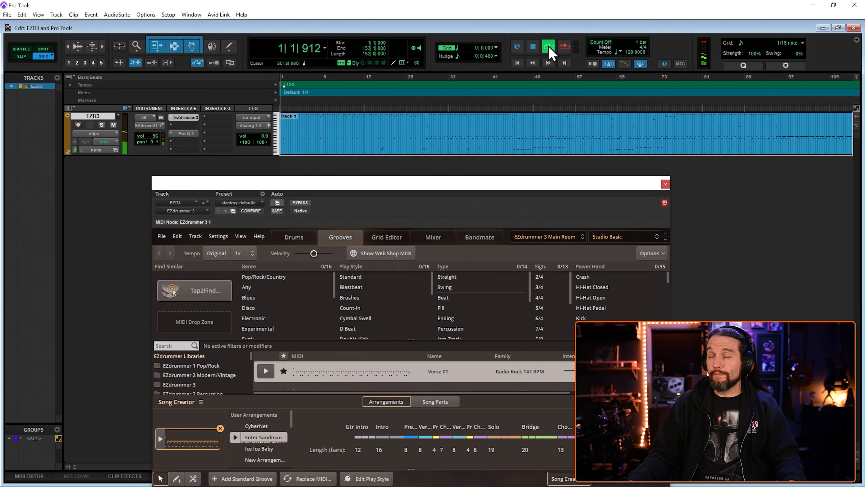
click(293, 236)
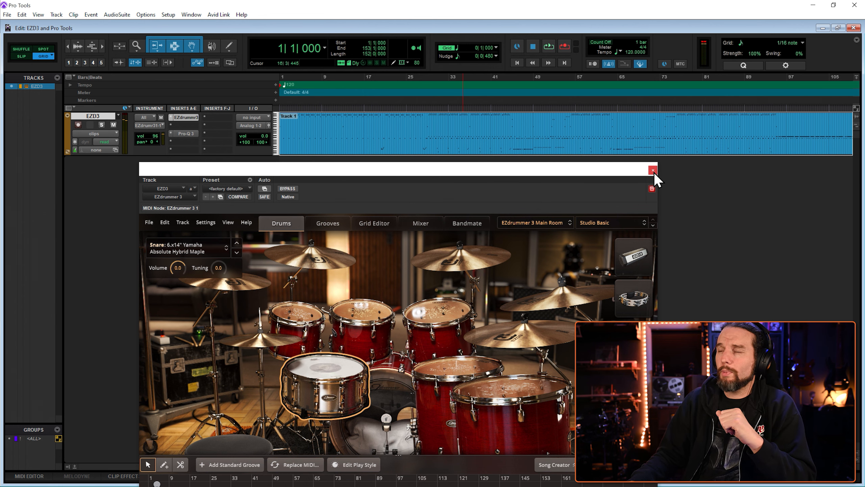
Close EZdrummer 3 and switch the EZD3 track view to MIDI notes
click(653, 170)
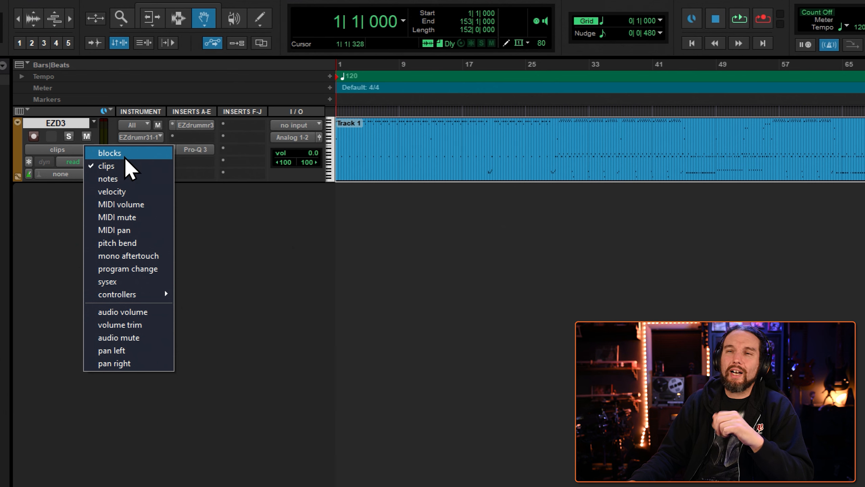
click(109, 153)
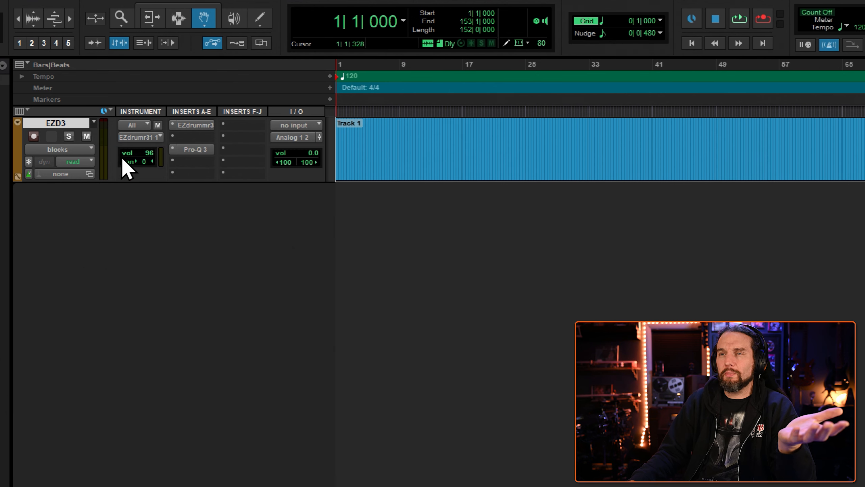
click(57, 149)
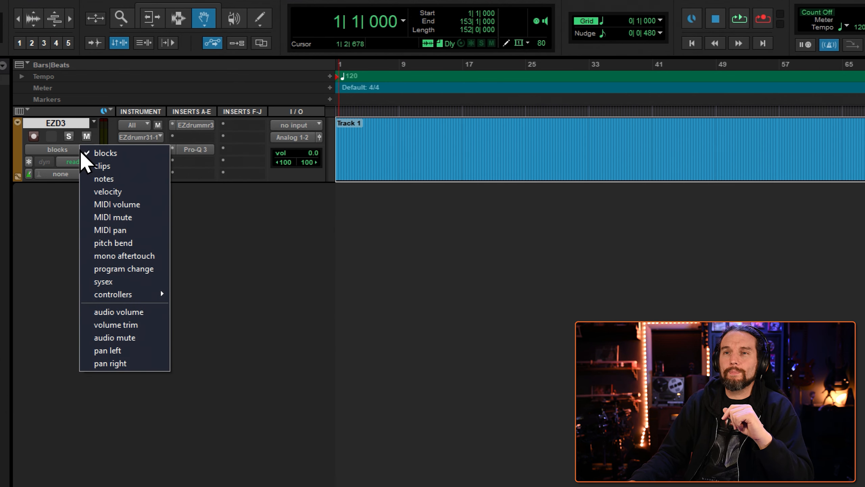
mouse_move(115, 179)
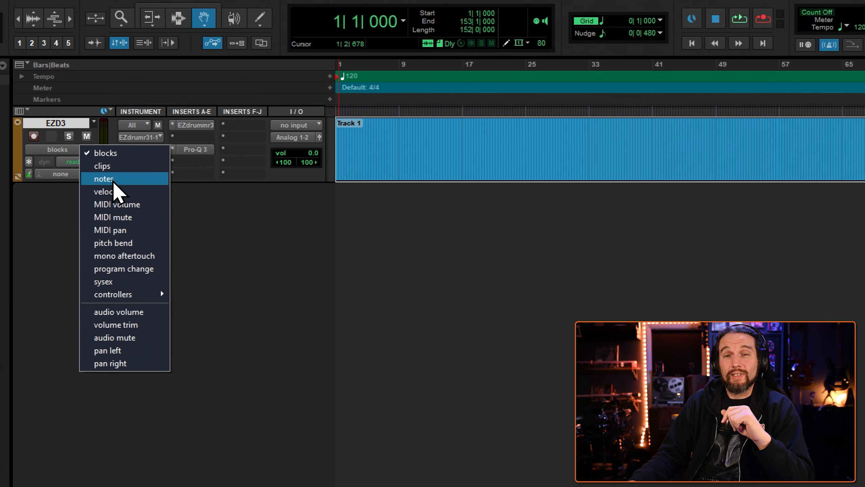
click(104, 178)
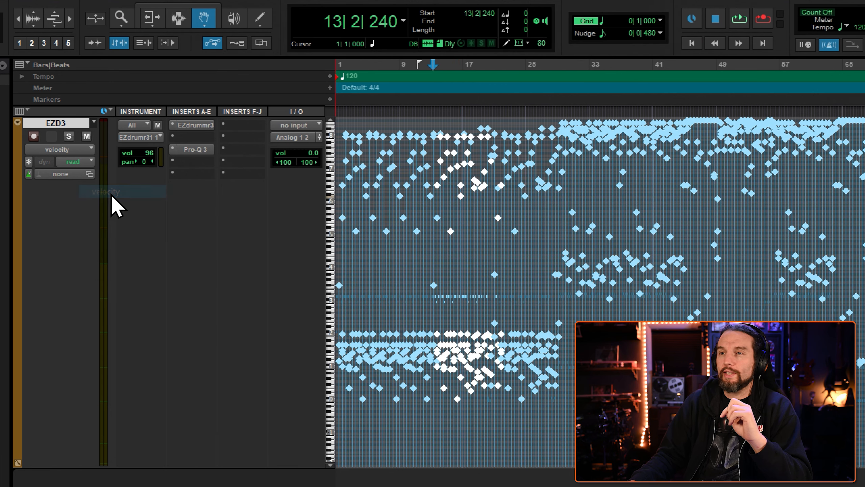
Switch the EZD3 track view to its MIDI volume lane
click(524, 274)
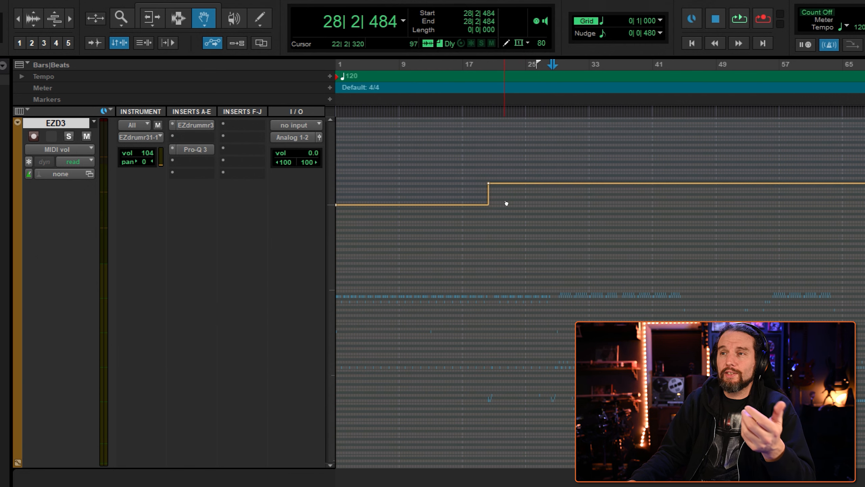
Draw a rising freehand MIDI volume ramp from about bar 26 with the Pencil tool
click(260, 18)
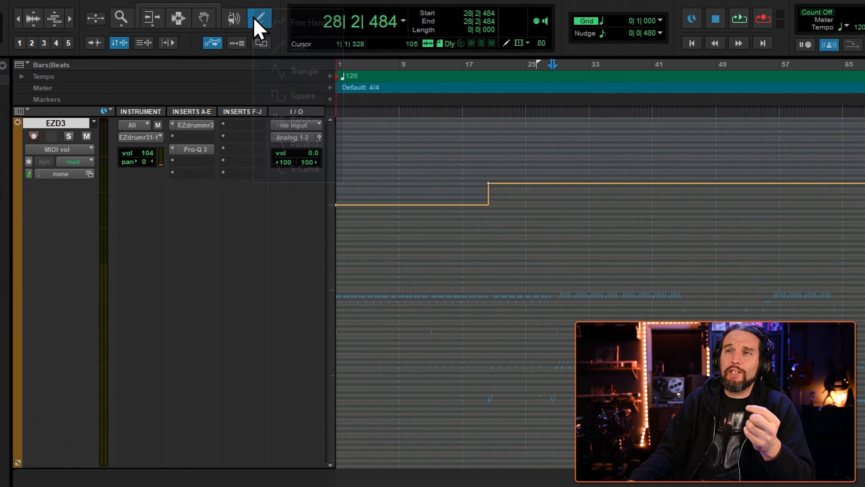
click(259, 18)
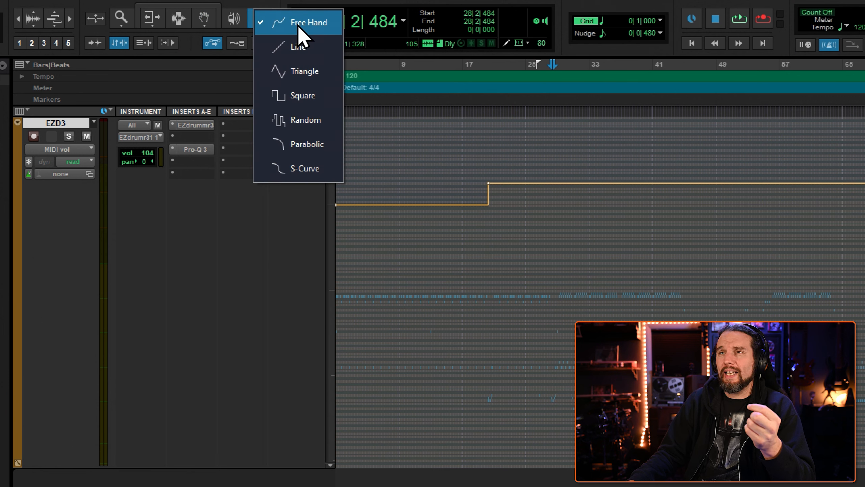
click(309, 23)
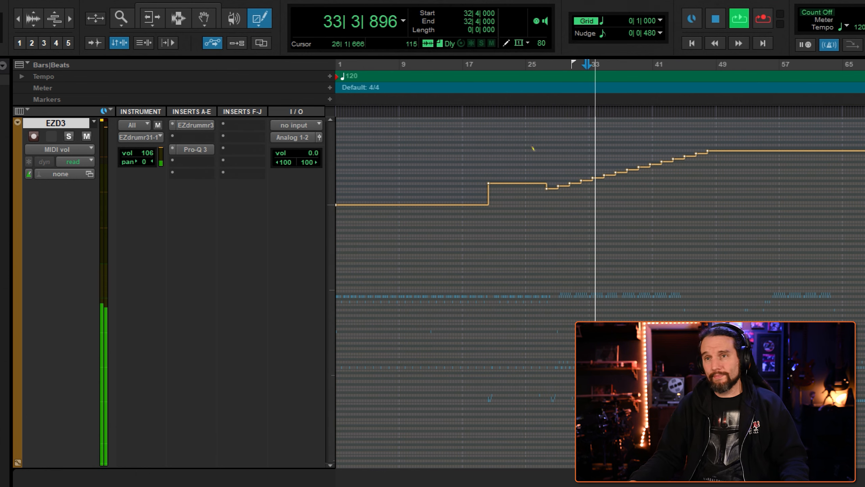
click(72, 161)
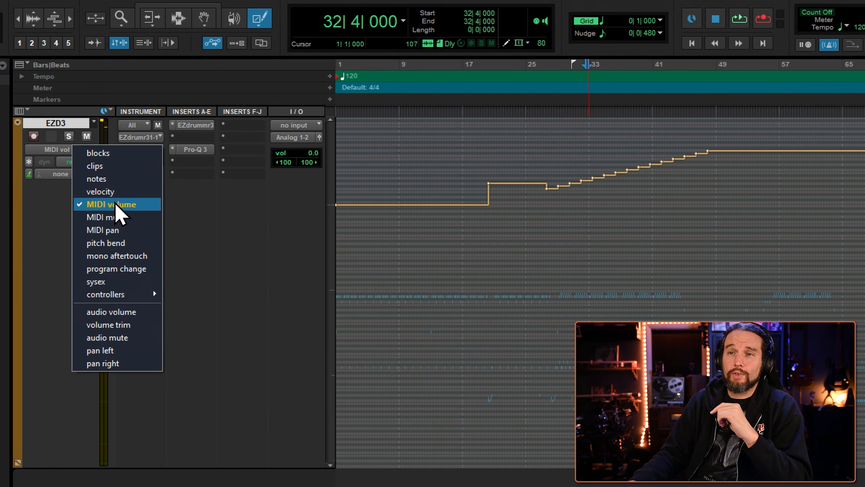
Mute a stretch of drum MIDI after bar 25, then show the foot controller (CC 4) lane
click(105, 217)
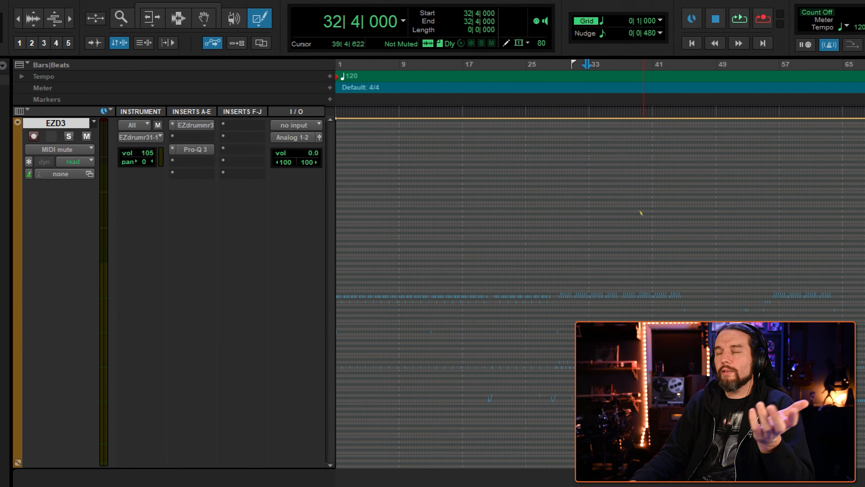
click(528, 64)
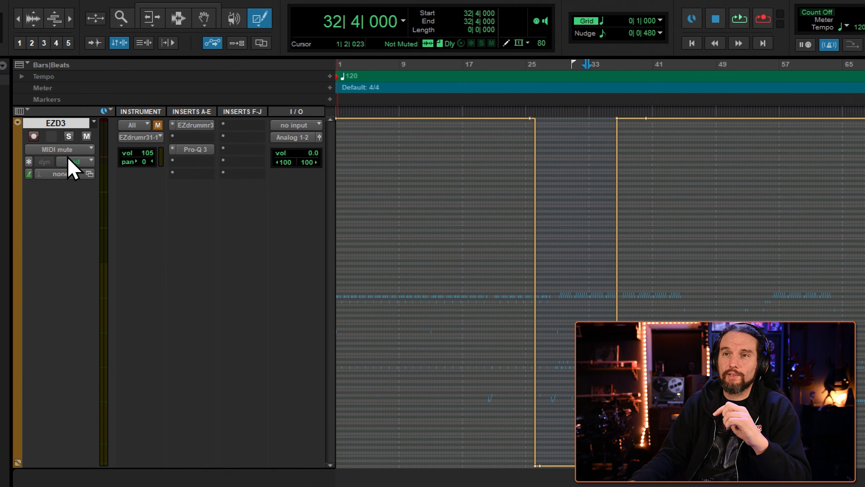
click(59, 161)
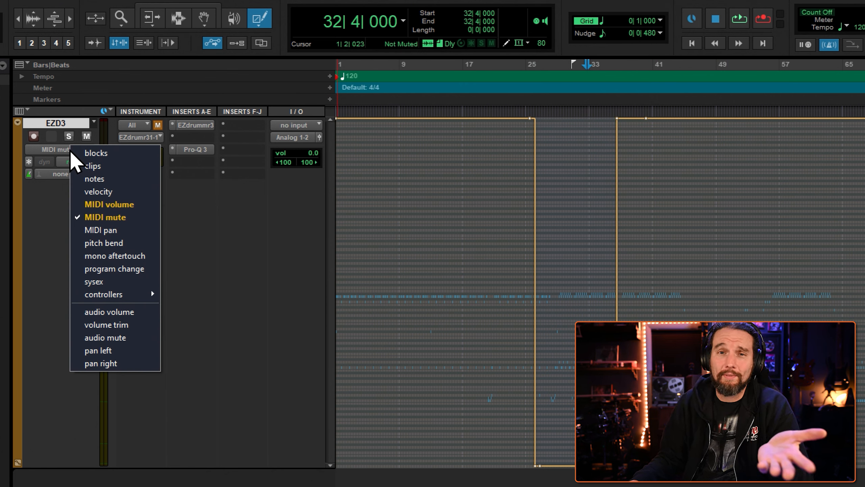
mouse_move(389, 229)
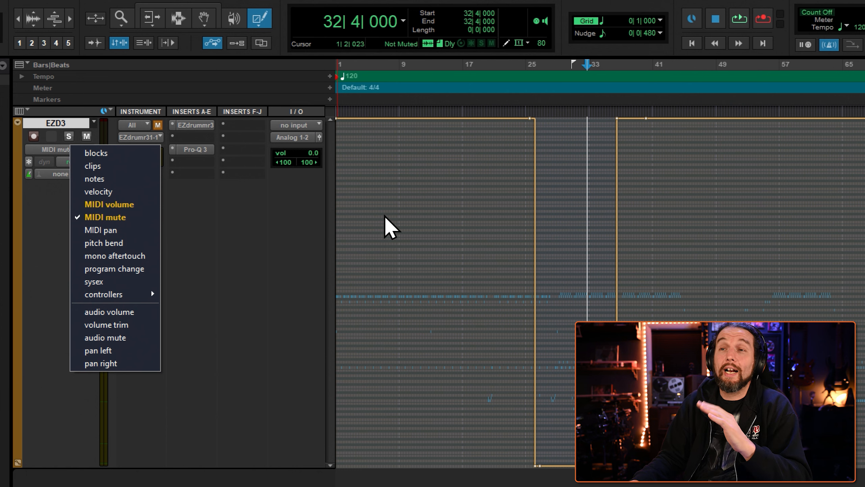
mouse_move(271, 295)
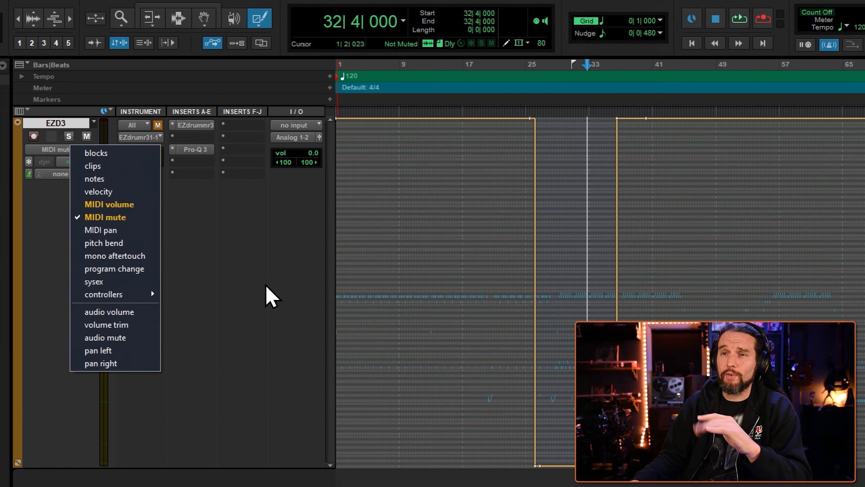
mouse_move(110, 230)
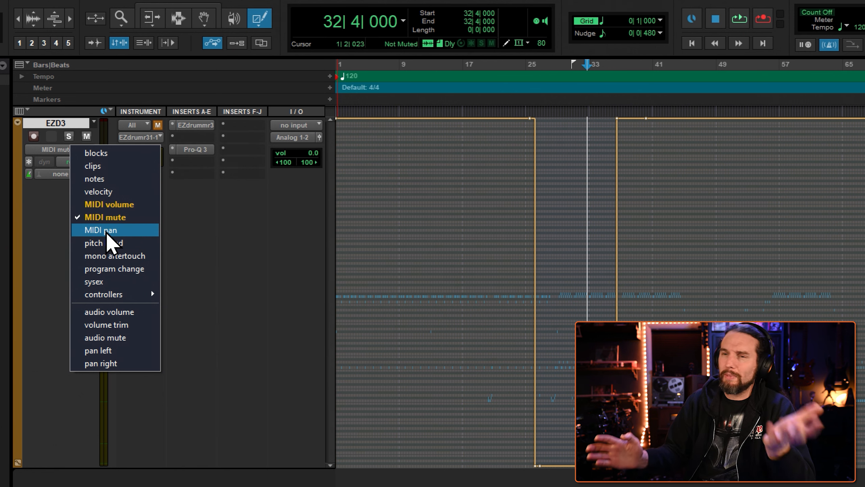
mouse_move(132, 237)
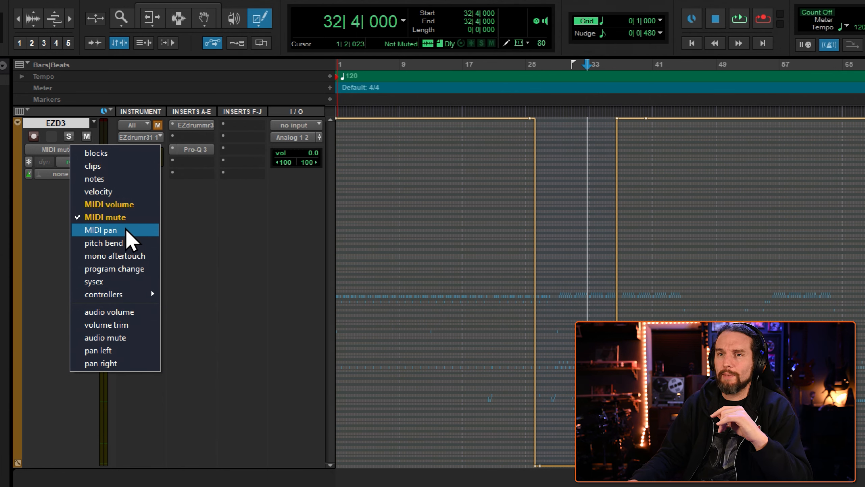
mouse_move(126, 299)
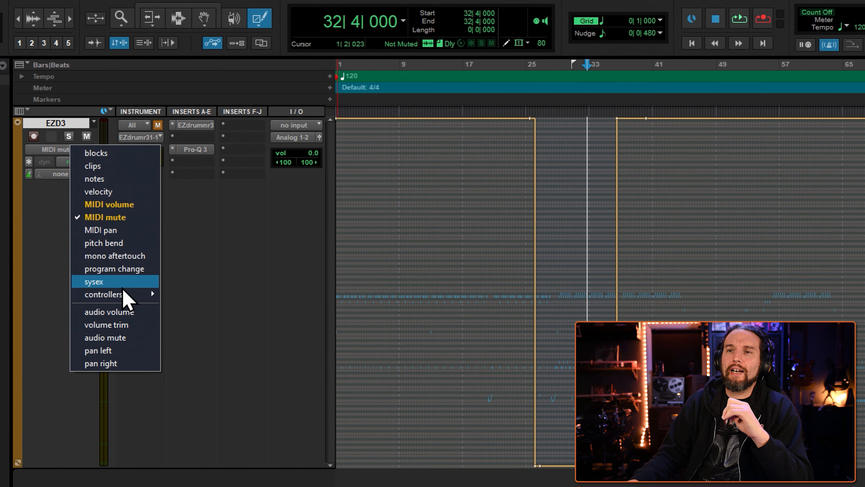
mouse_move(104, 294)
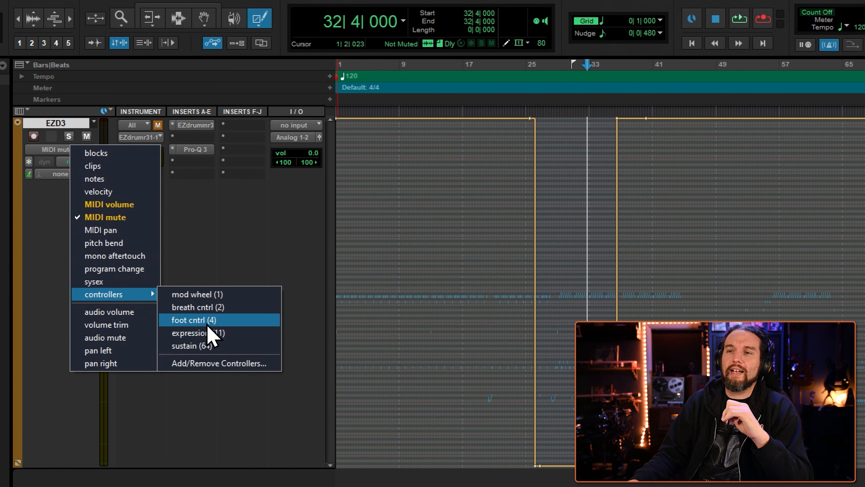
click(193, 320)
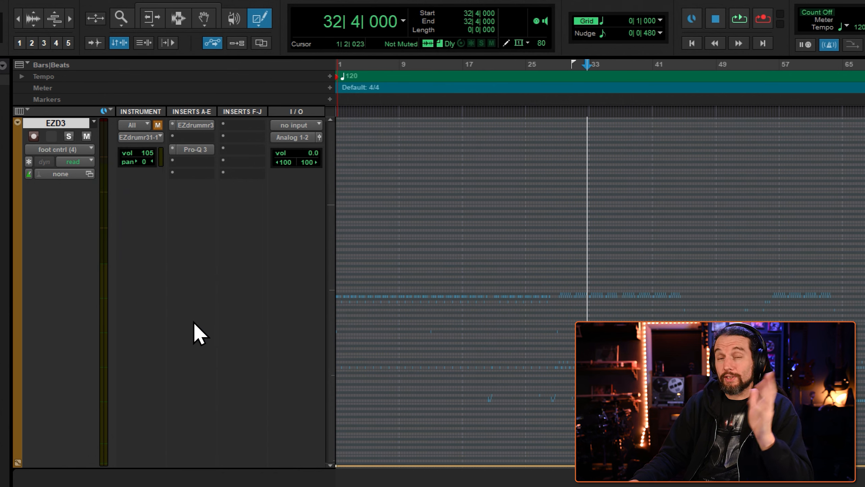
mouse_move(187, 317)
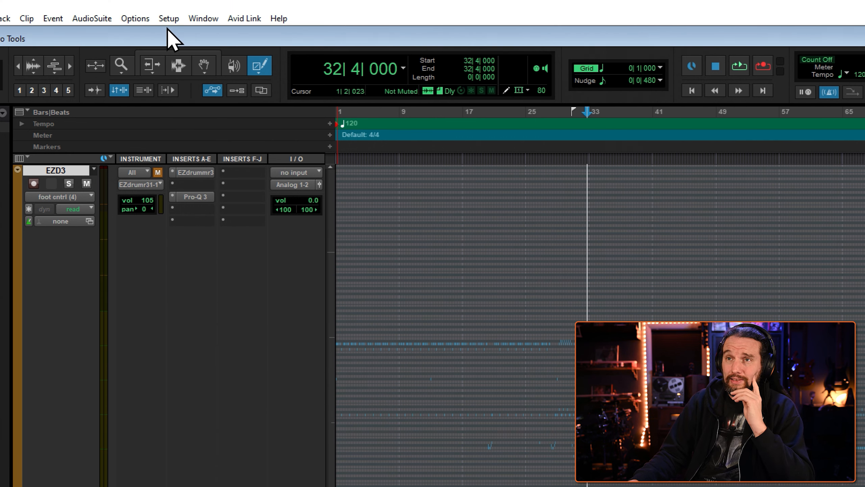
Bring up the MIDI Input Filter from Setup > MIDI
click(168, 18)
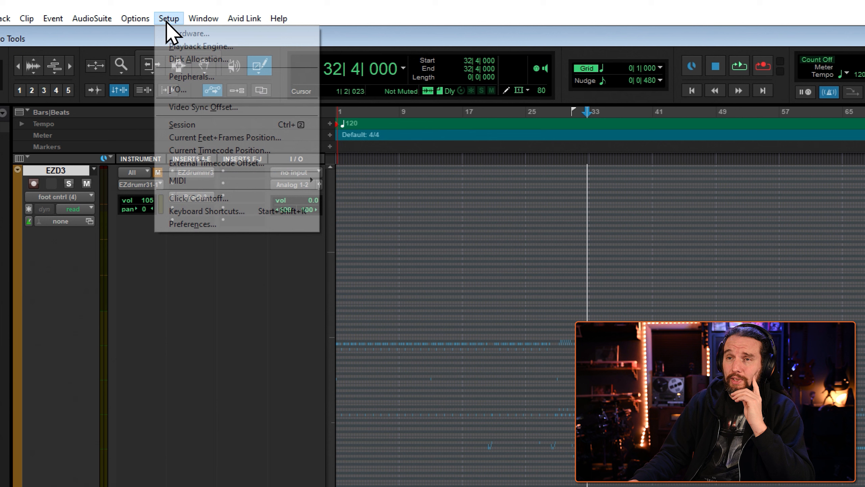
mouse_move(188, 180)
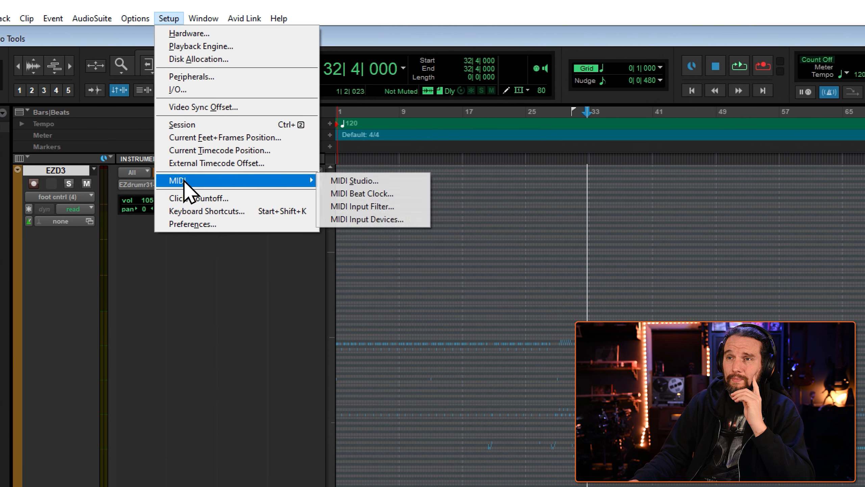
click(363, 206)
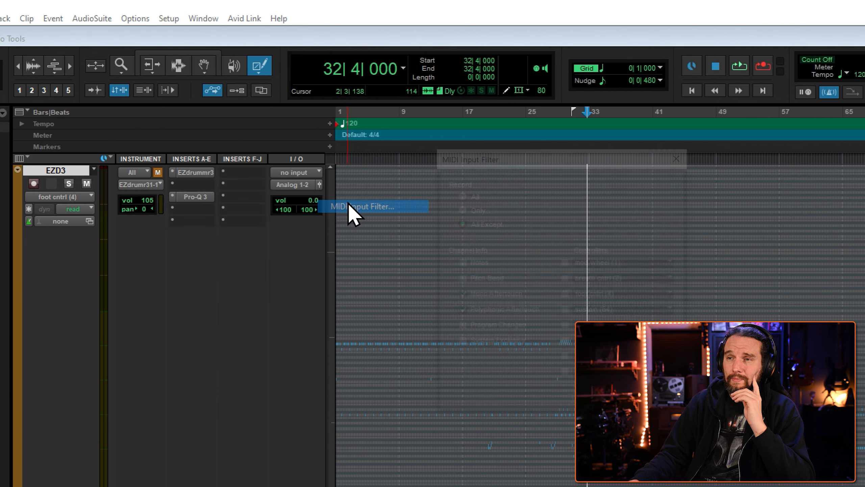
click(362, 206)
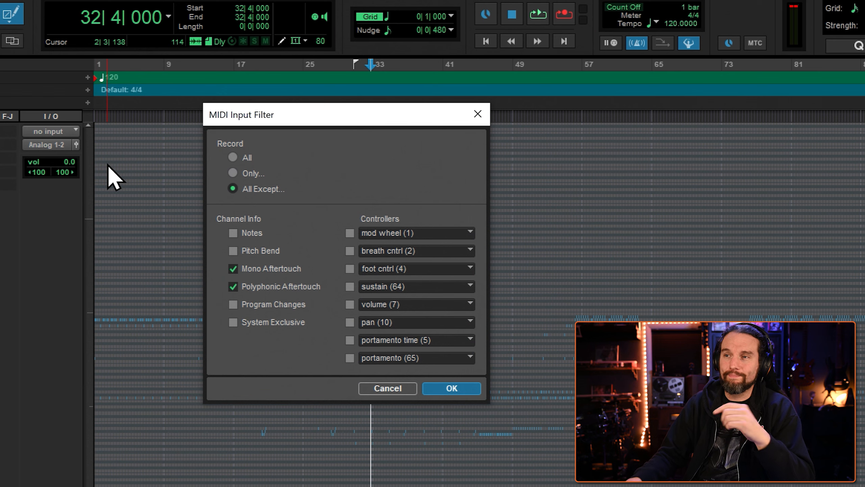
mouse_move(284, 290)
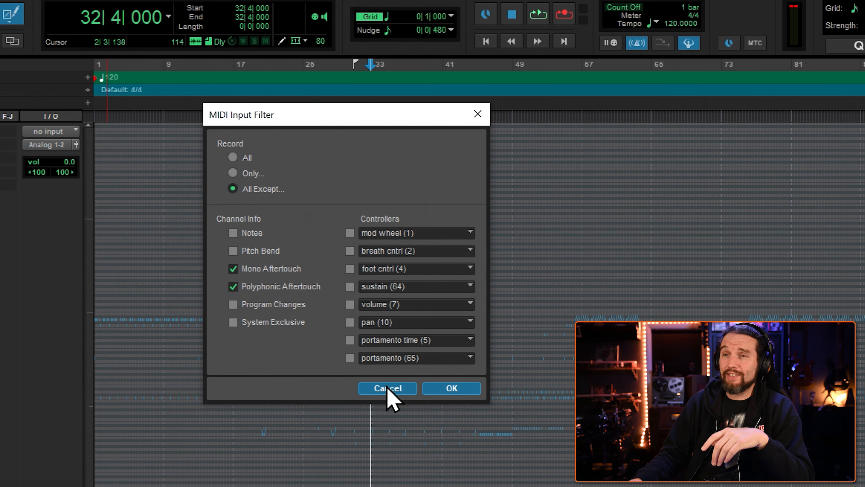
Cancel the MIDI Input Filter and set the EZD3 drum track view back to clips
click(387, 388)
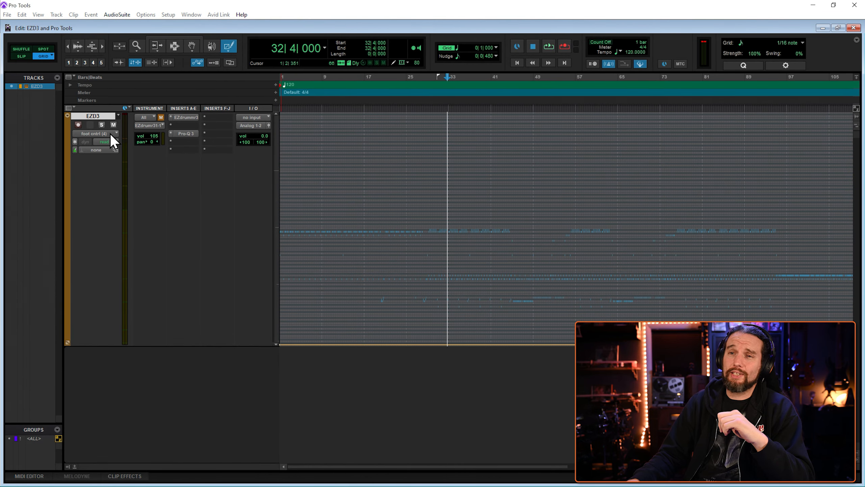
click(102, 134)
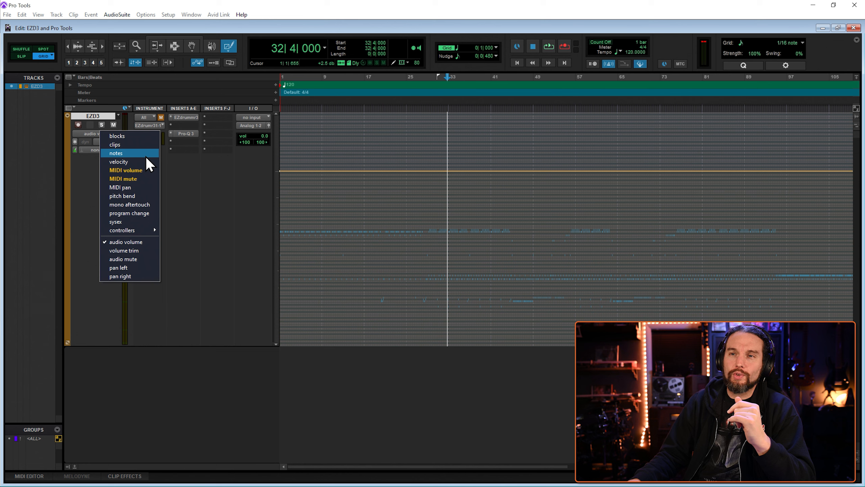
mouse_move(74, 189)
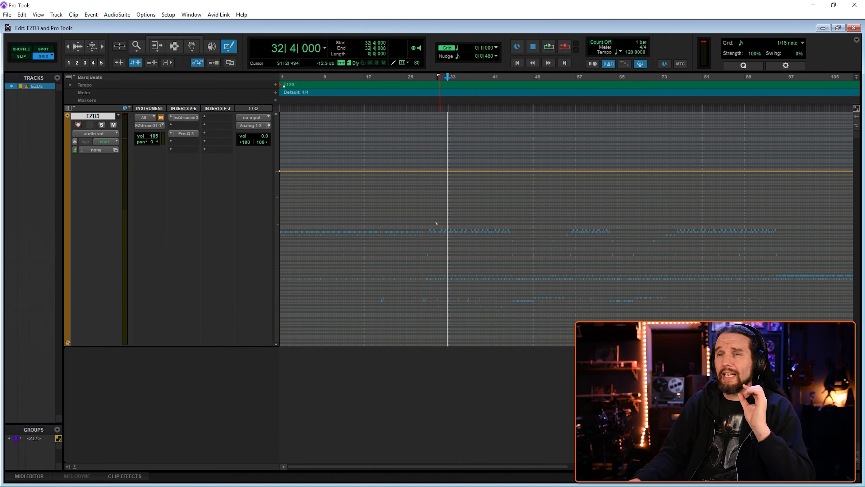
click(91, 134)
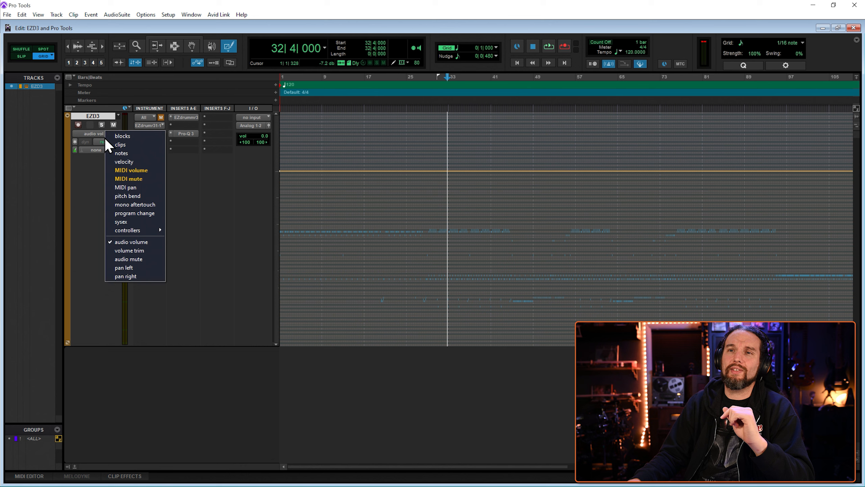
click(120, 144)
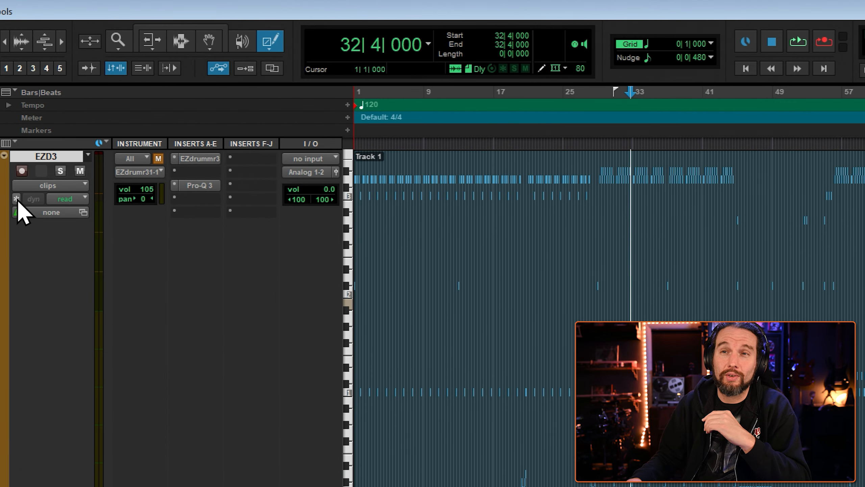
mouse_move(52, 312)
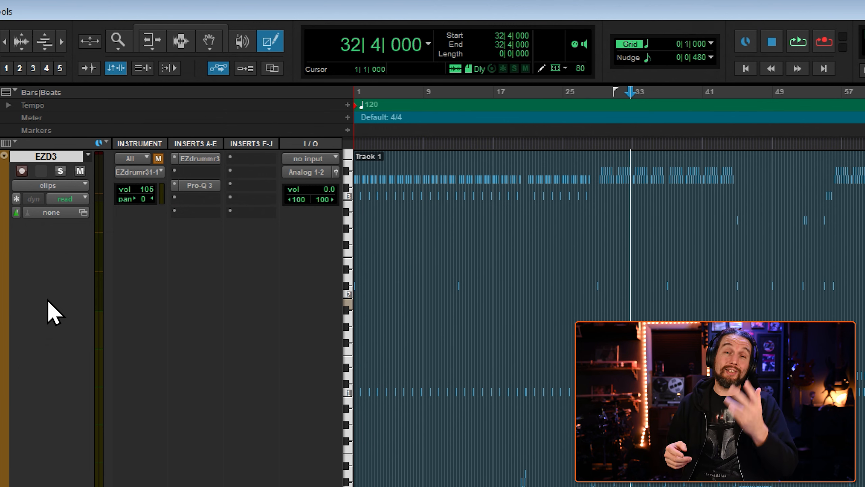
mouse_move(52, 279)
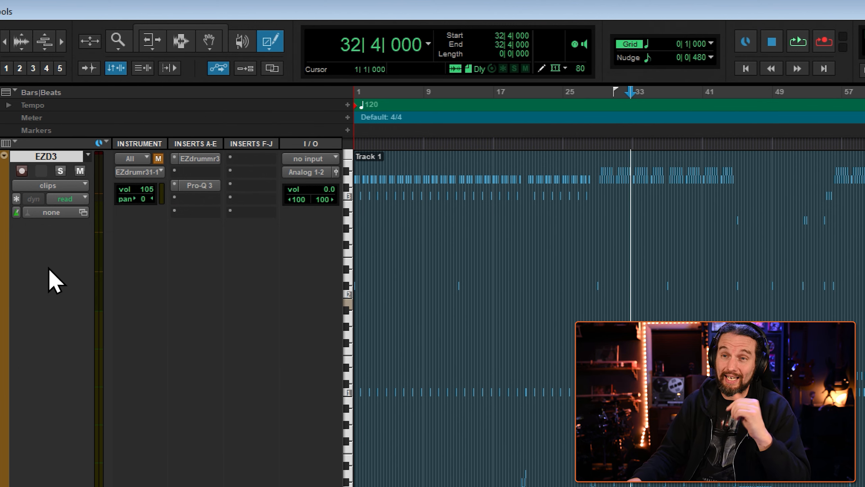
mouse_move(23, 215)
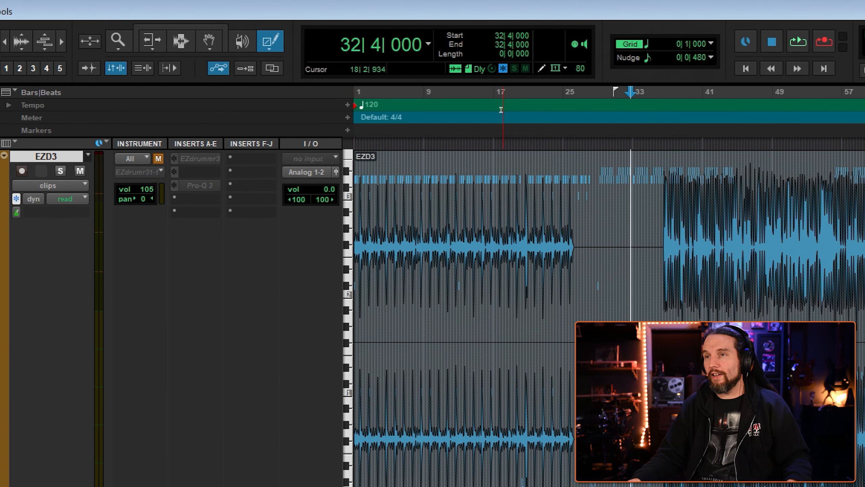
click(494, 92)
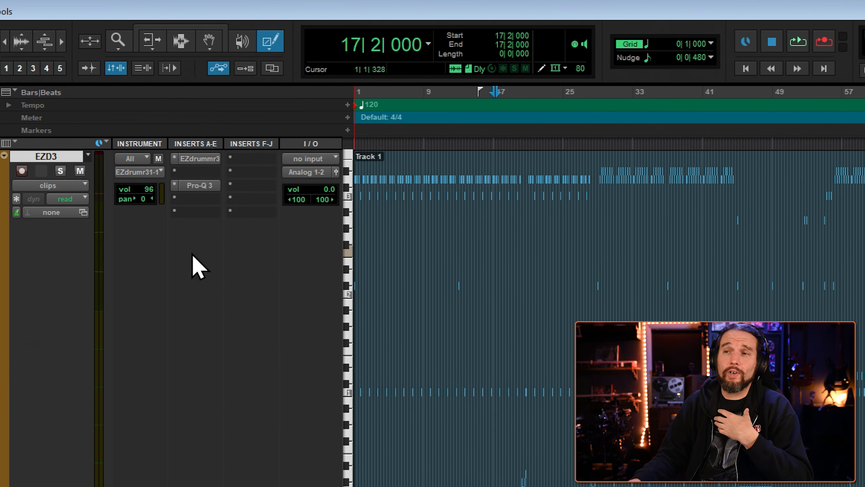
click(50, 185)
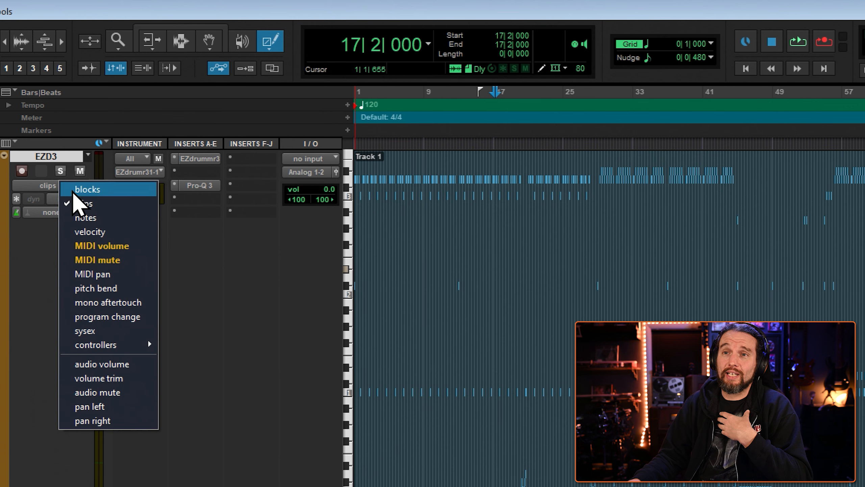
click(86, 217)
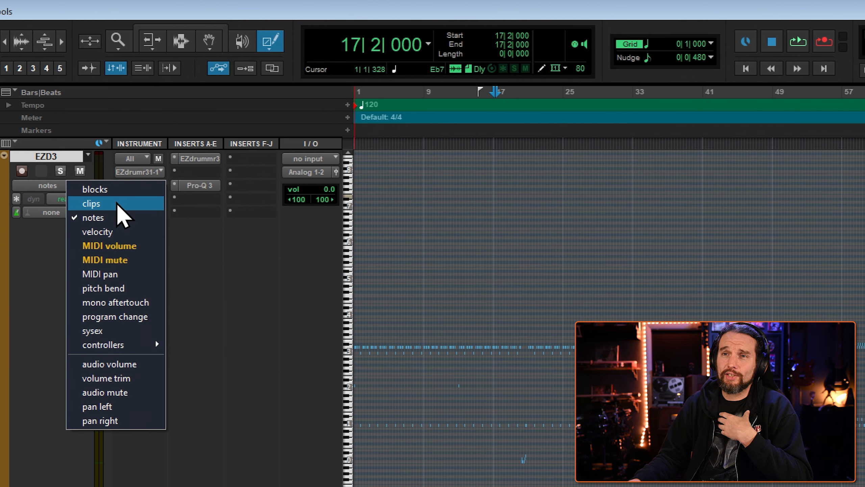
click(90, 203)
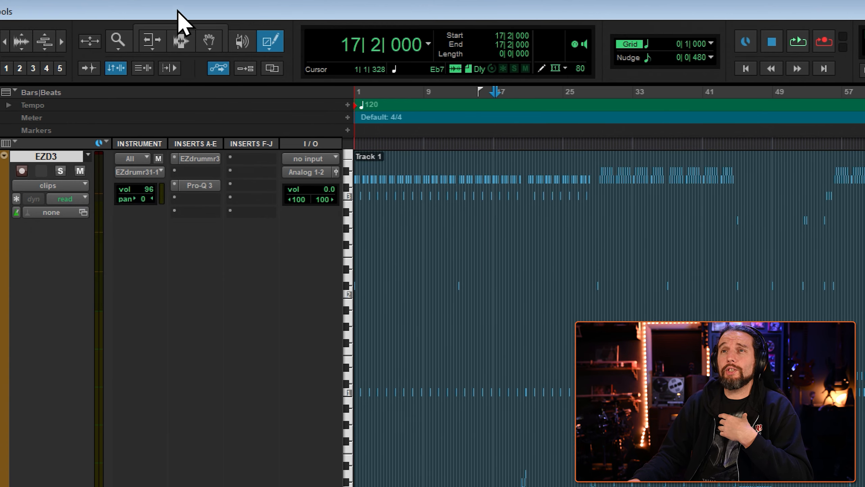
Bring up the EZD3 drum notes in a floating MIDI Editor window from the Window menu
click(208, 23)
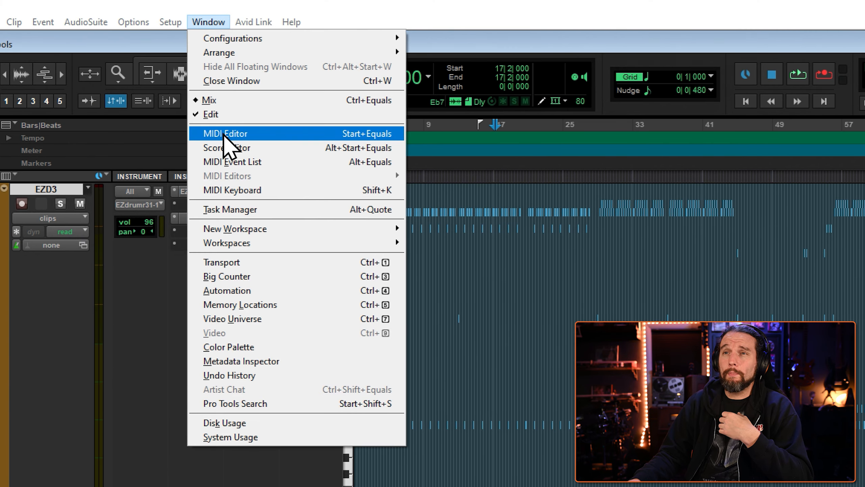
click(224, 133)
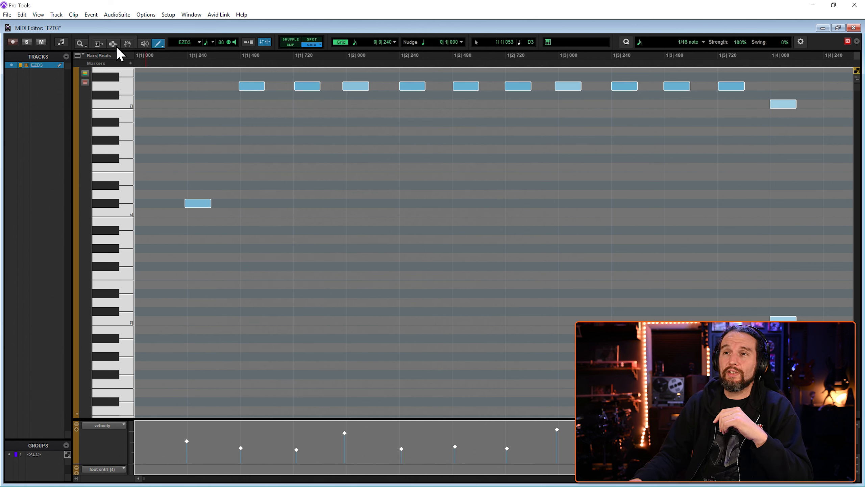
click(112, 42)
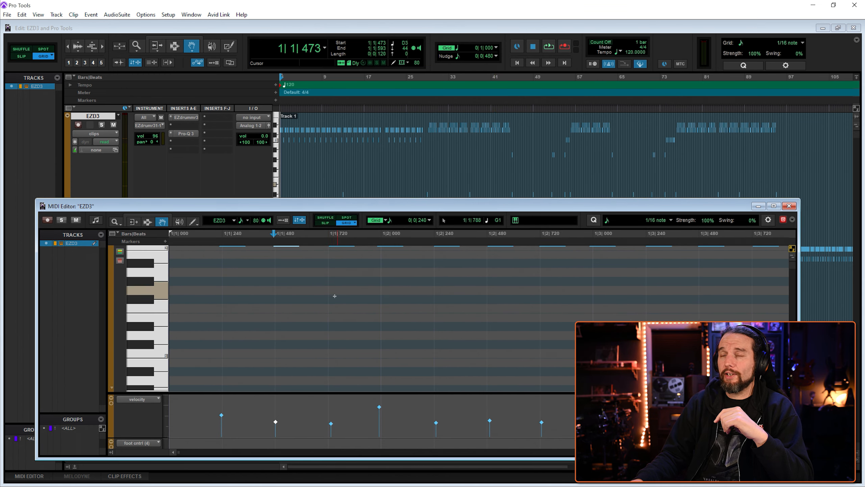
Adjust the MIDI Editor's tools to view the drum notes, then begin new-track setup
click(148, 221)
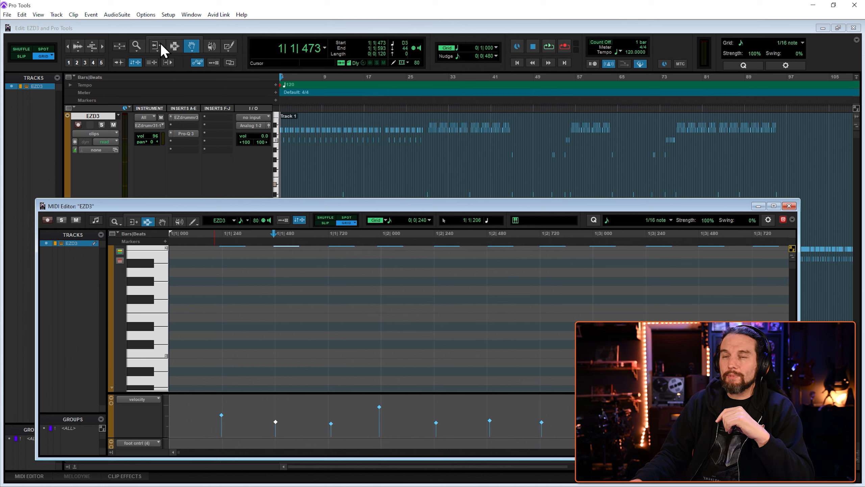
click(162, 221)
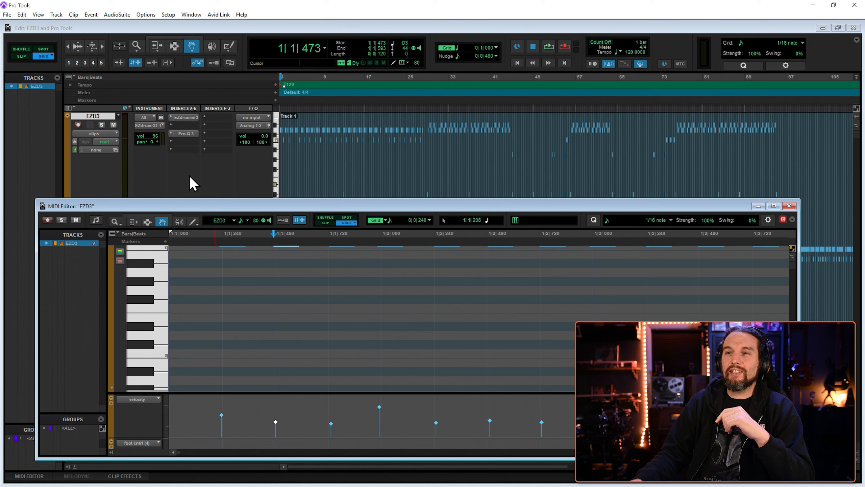
mouse_move(53, 61)
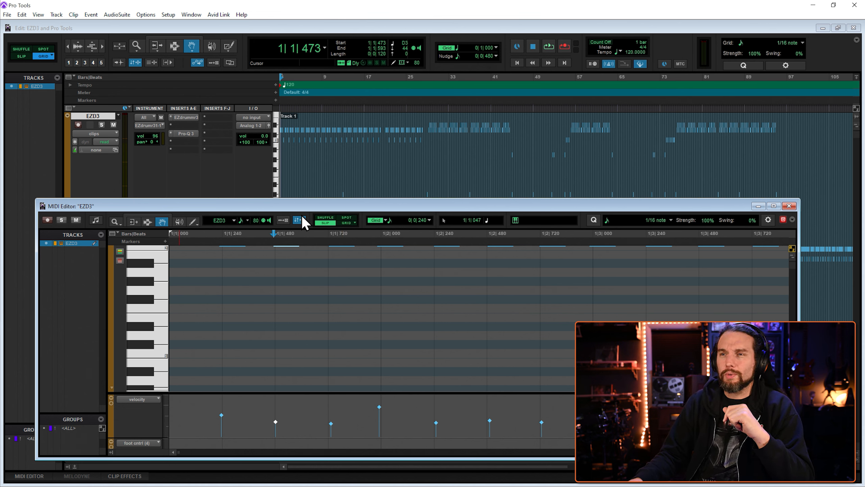
mouse_move(184, 179)
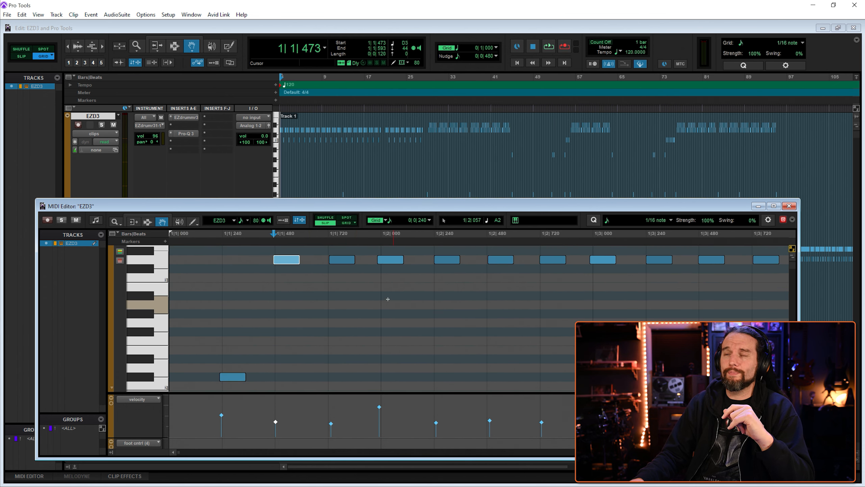
click(789, 205)
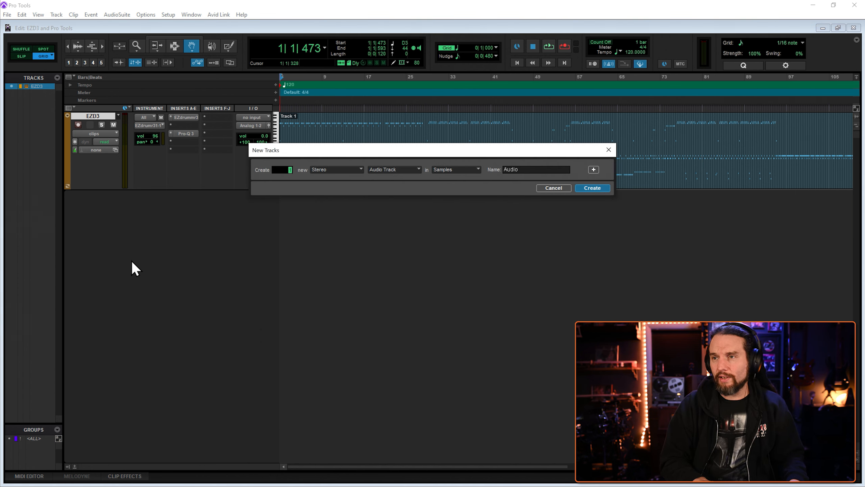
Create a stereo Instrument track Inst 1 and insert EZbass on it
click(394, 170)
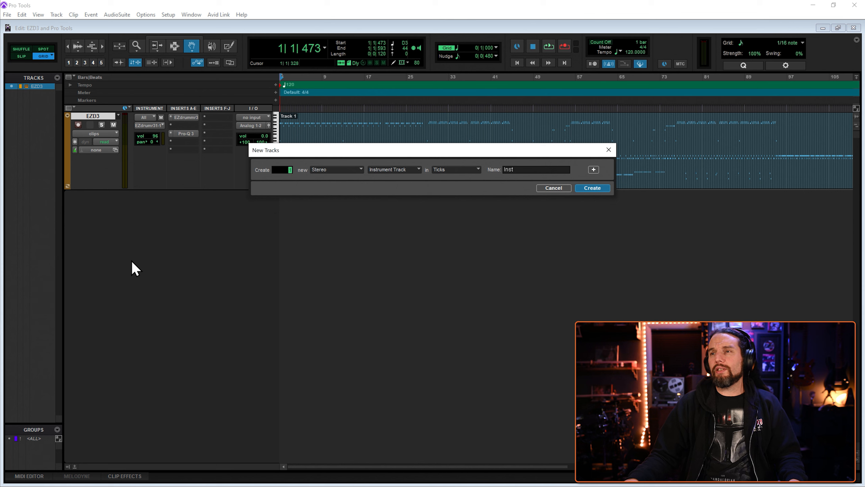
mouse_move(593, 188)
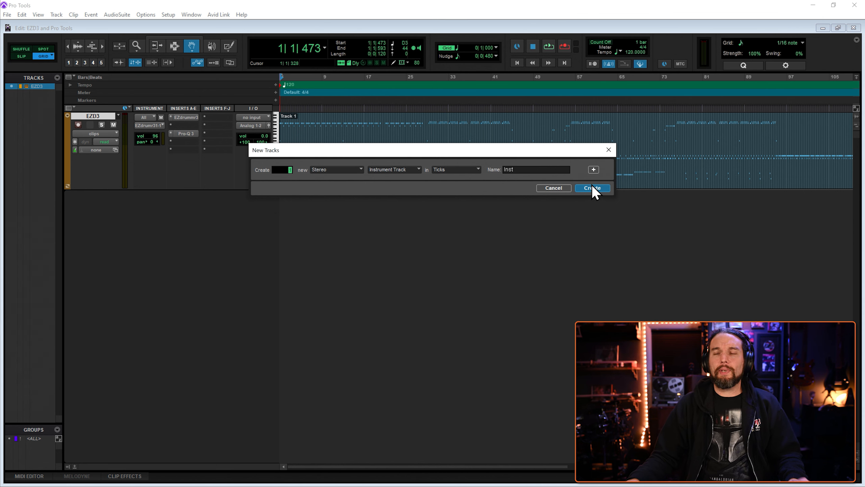
click(593, 188)
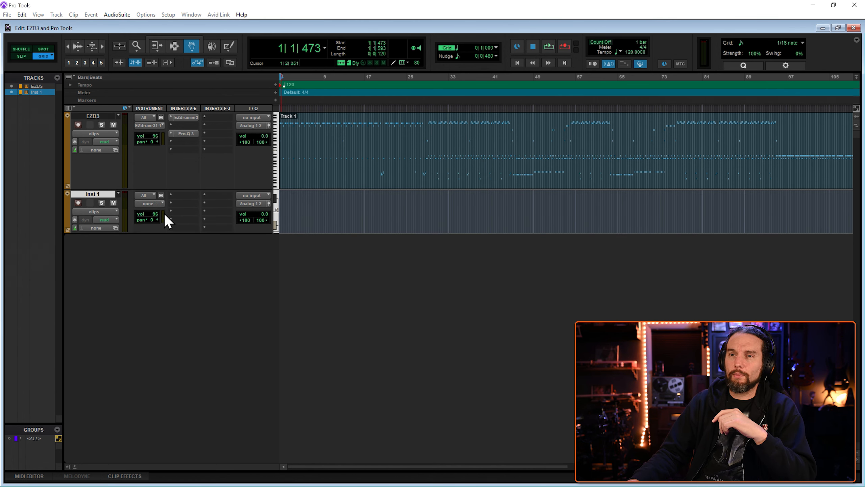
click(170, 202)
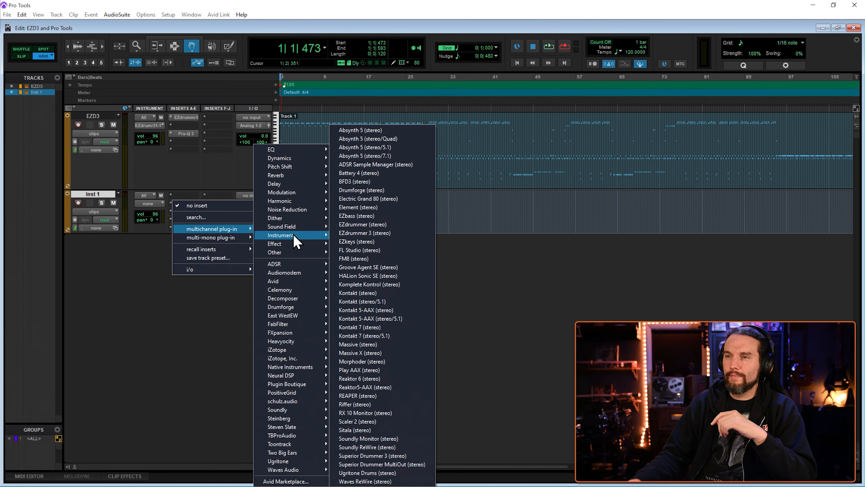
click(356, 215)
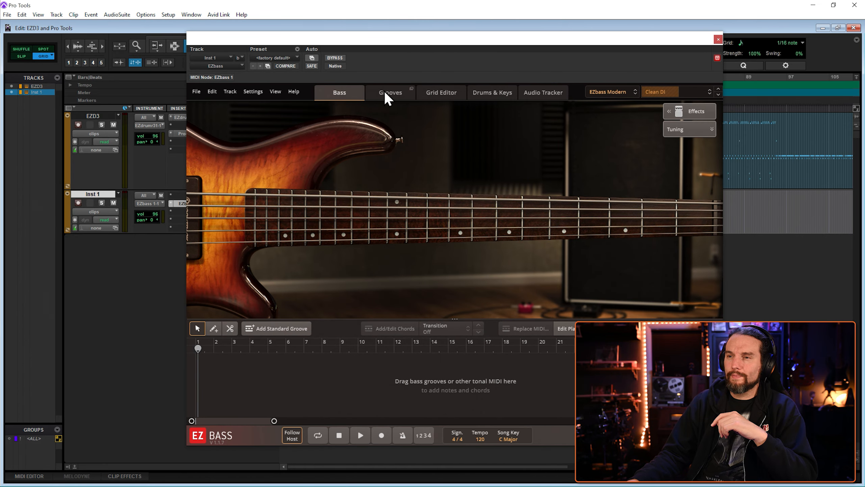
Browse the EZbass Grooves library and place a bass groove clip at the session start
click(390, 91)
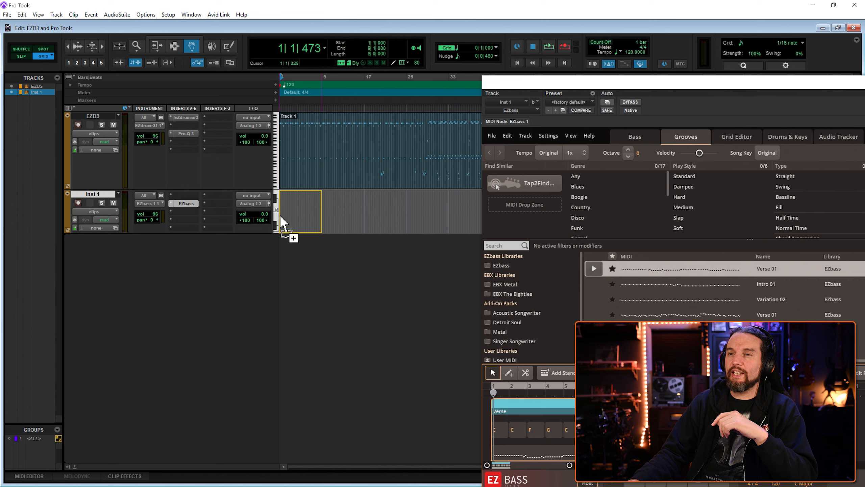
right_click(530, 411)
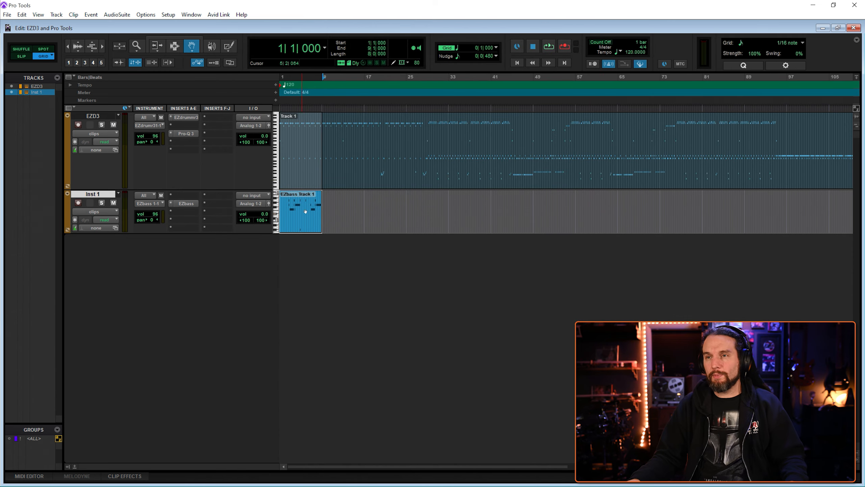
click(548, 47)
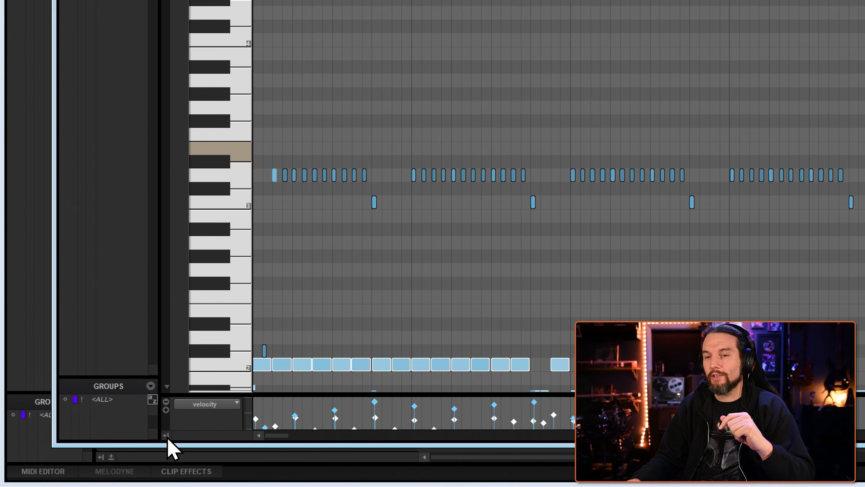
mouse_move(77, 447)
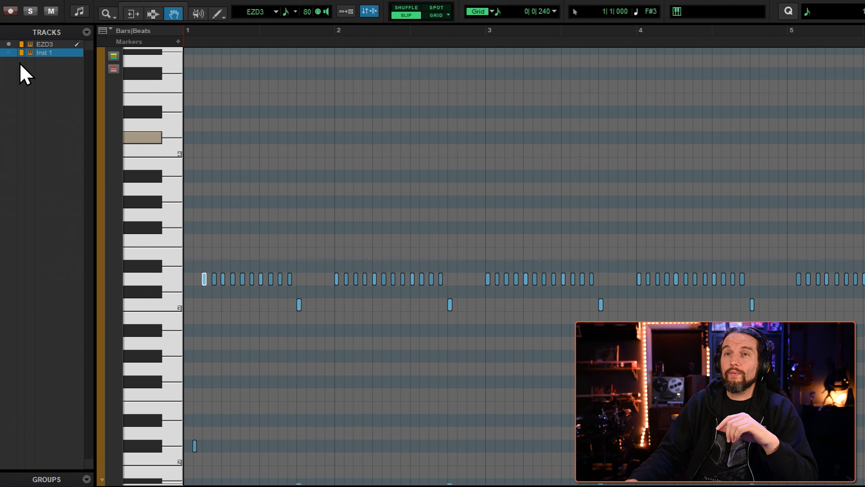
click(44, 52)
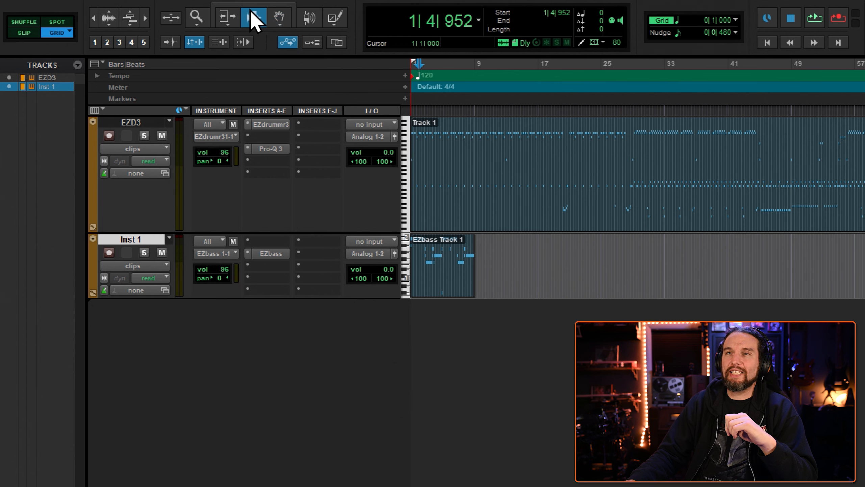
mouse_move(260, 25)
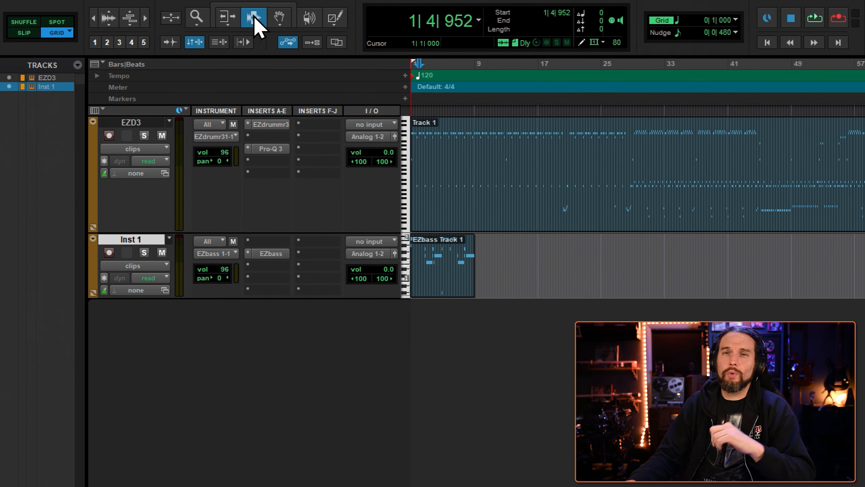
mouse_move(254, 17)
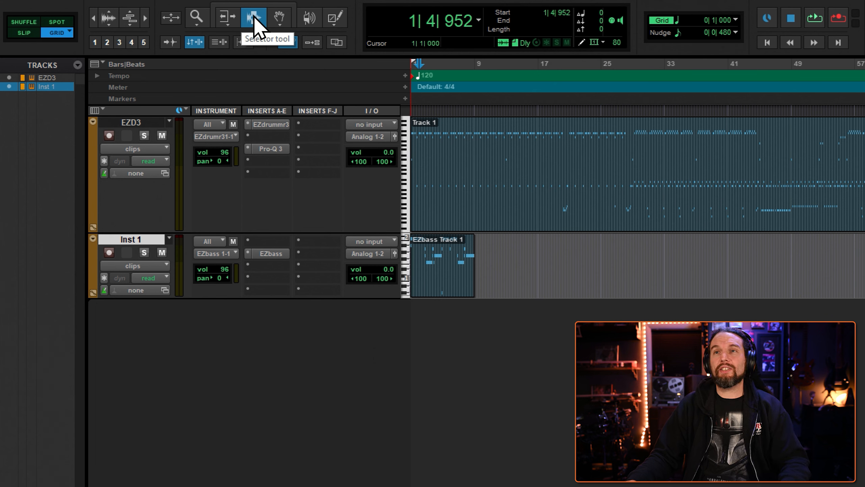
click(254, 17)
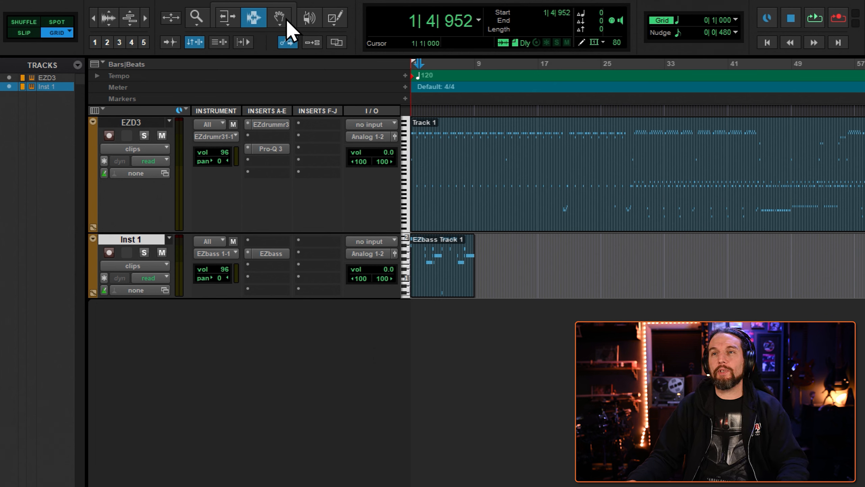
click(281, 17)
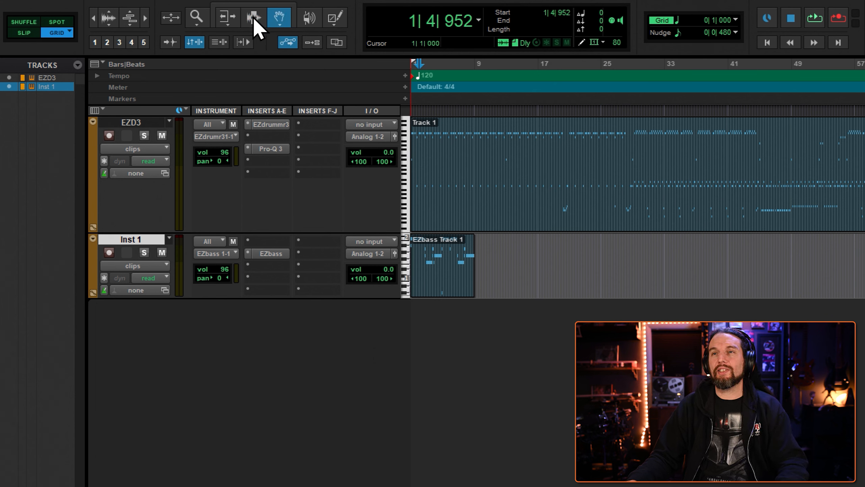
click(253, 17)
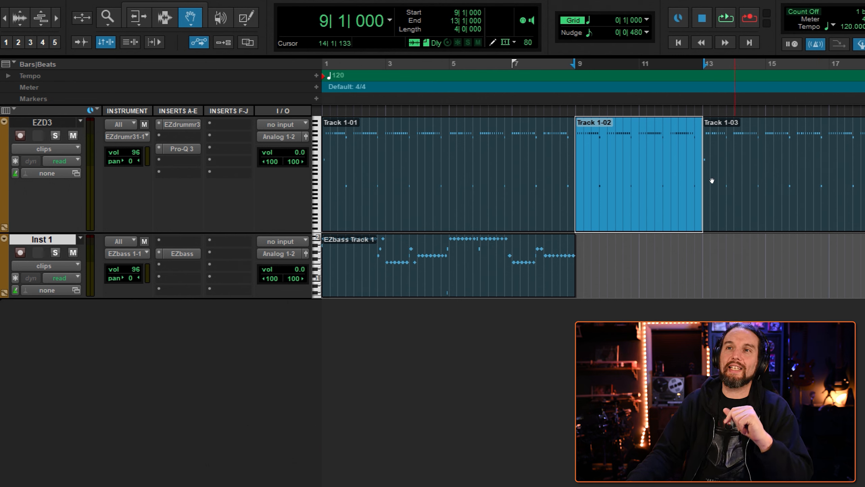
Trim drum clip Track 1-02 back to bar 11 and select bars 13-15 of Track 1-03
click(138, 16)
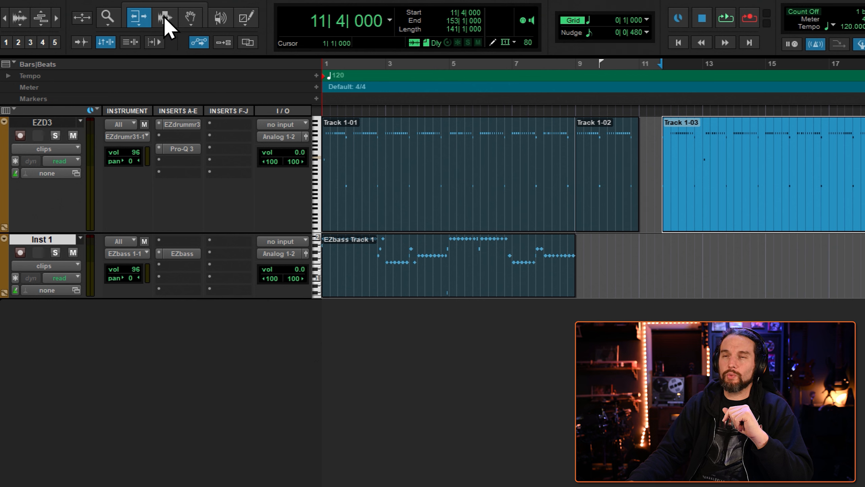
mouse_move(185, 22)
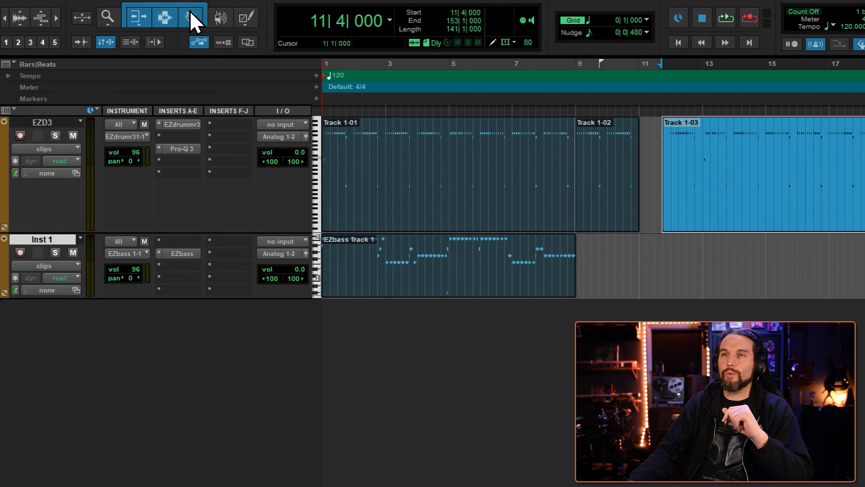
mouse_move(155, 36)
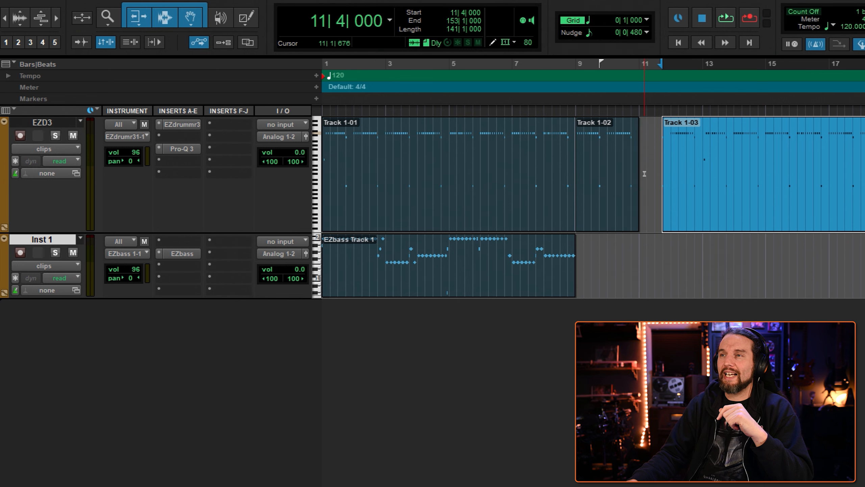
click(604, 173)
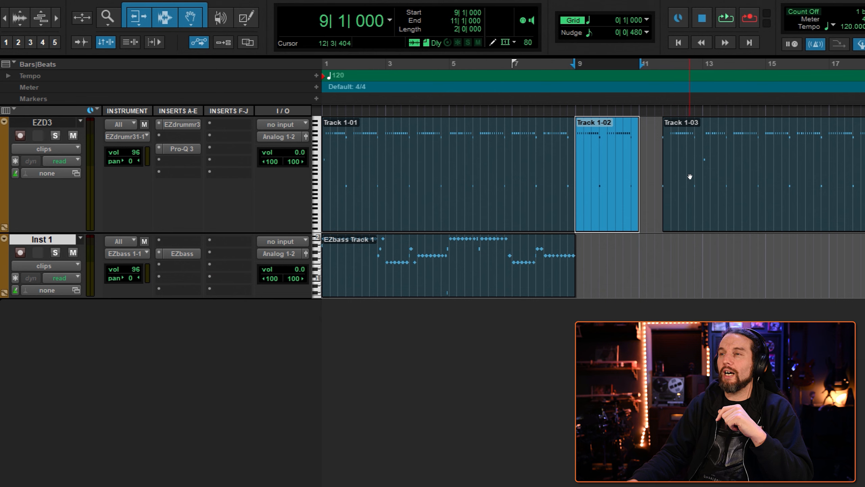
click(709, 174)
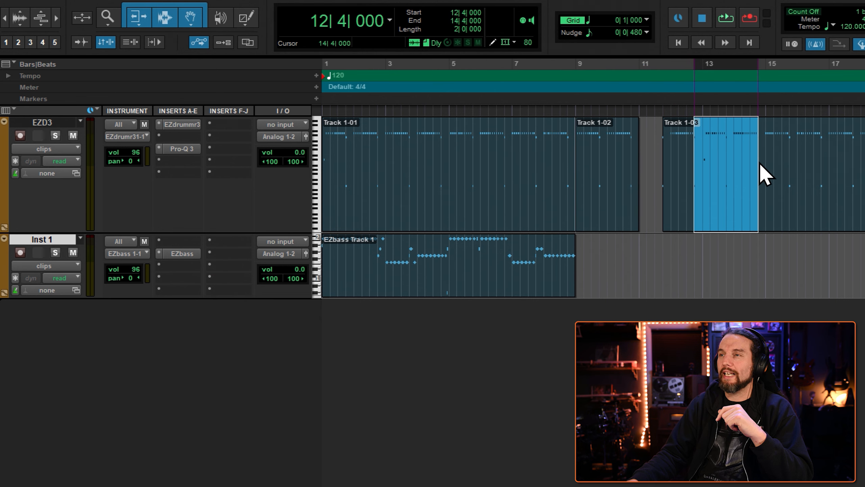